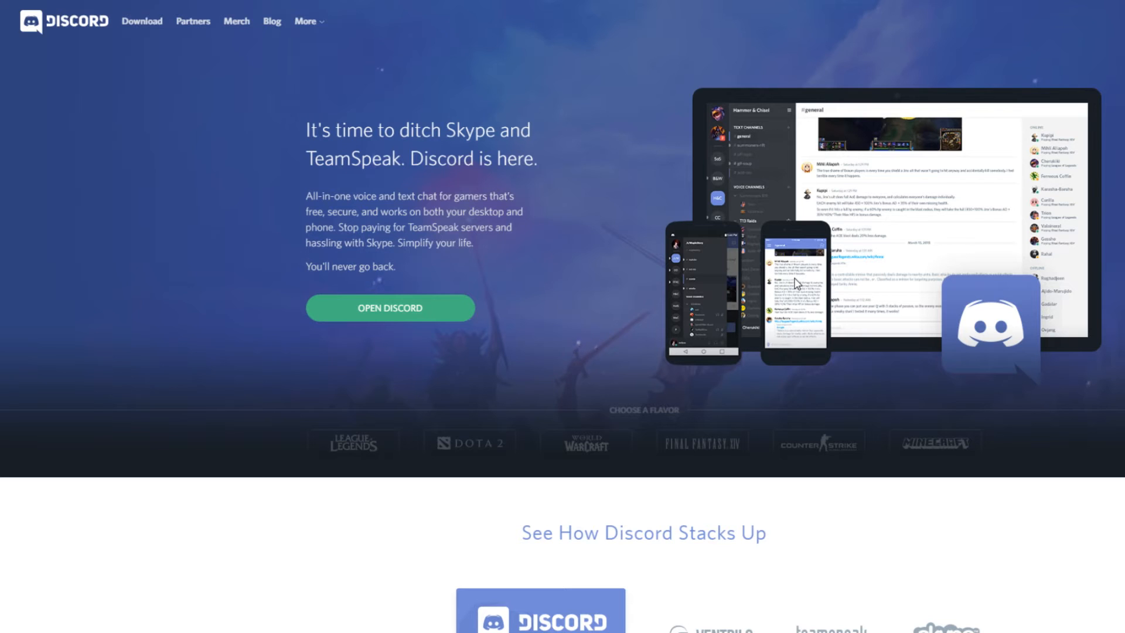
mouse_move(709, 265)
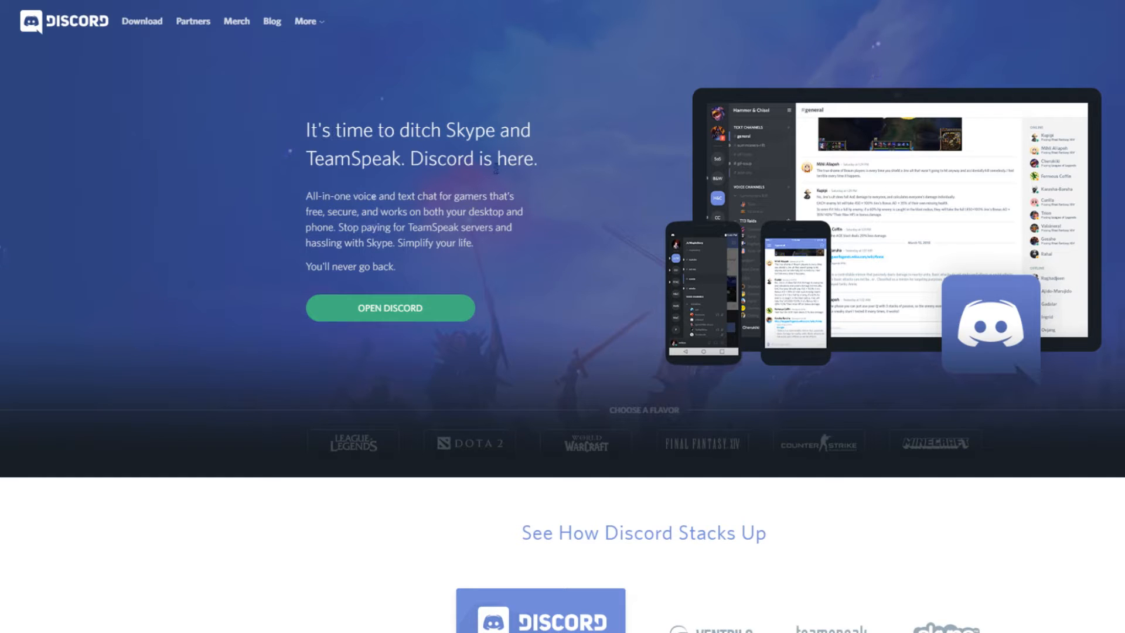
mouse_move(595, 273)
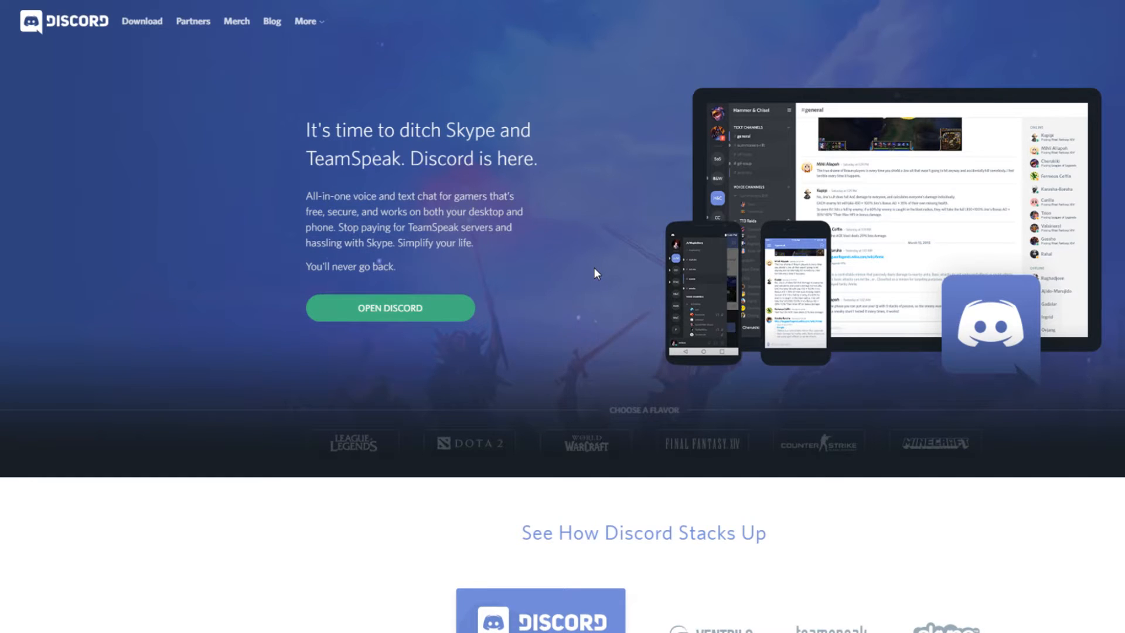
Scroll the Discord homepage down to the comparison table against Ventrilo, TeamSpeak and Skype.
scroll(down, 3)
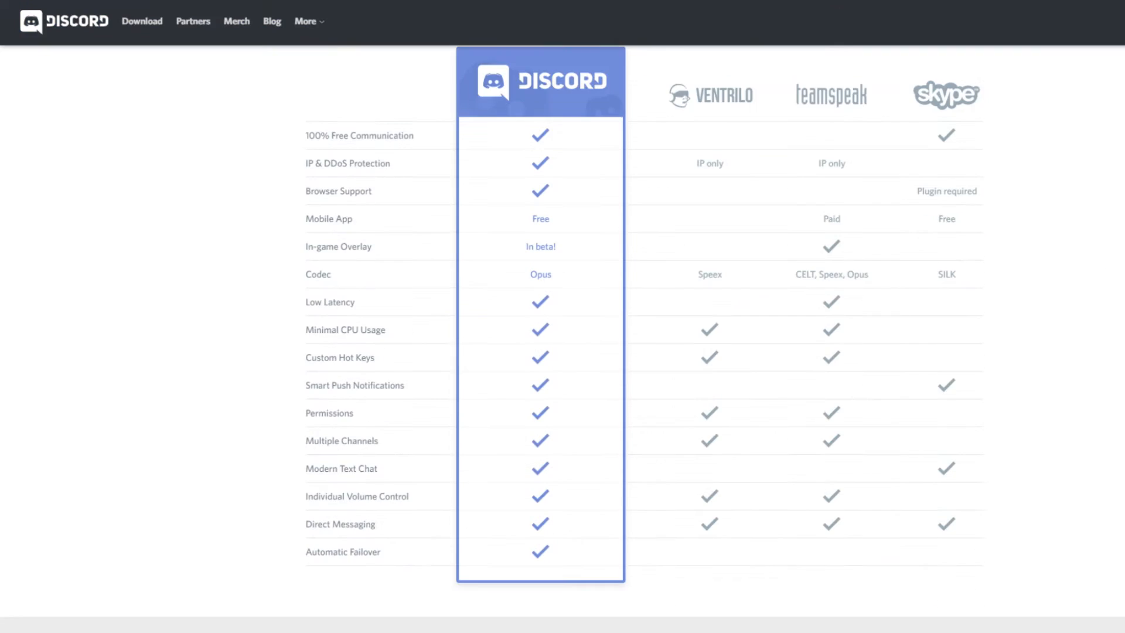
mouse_move(1087, 259)
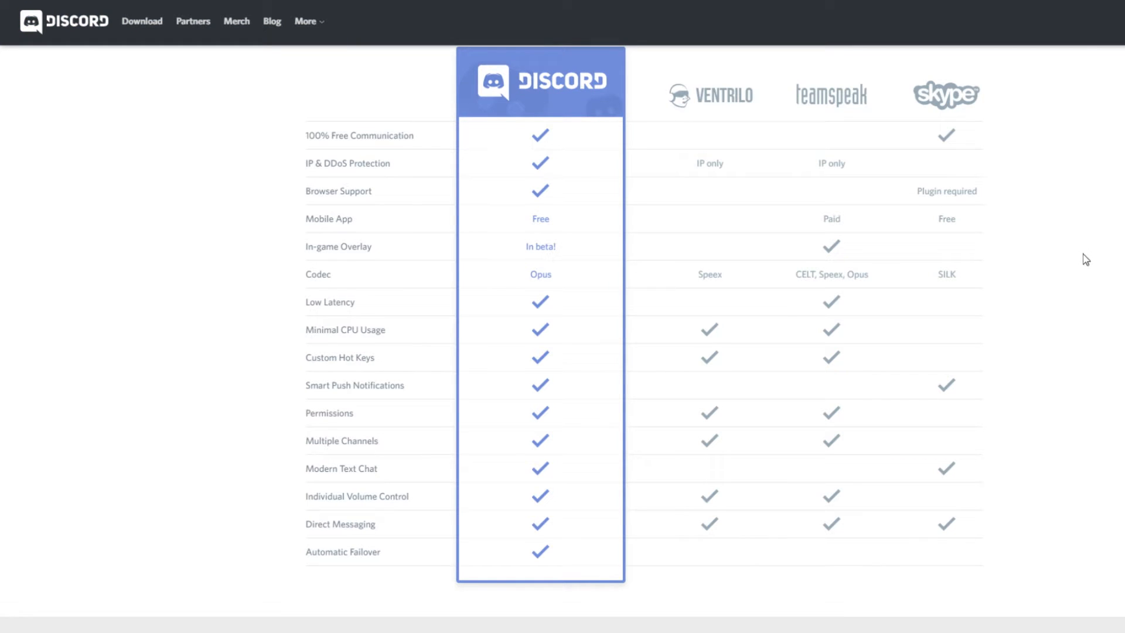
mouse_move(1074, 257)
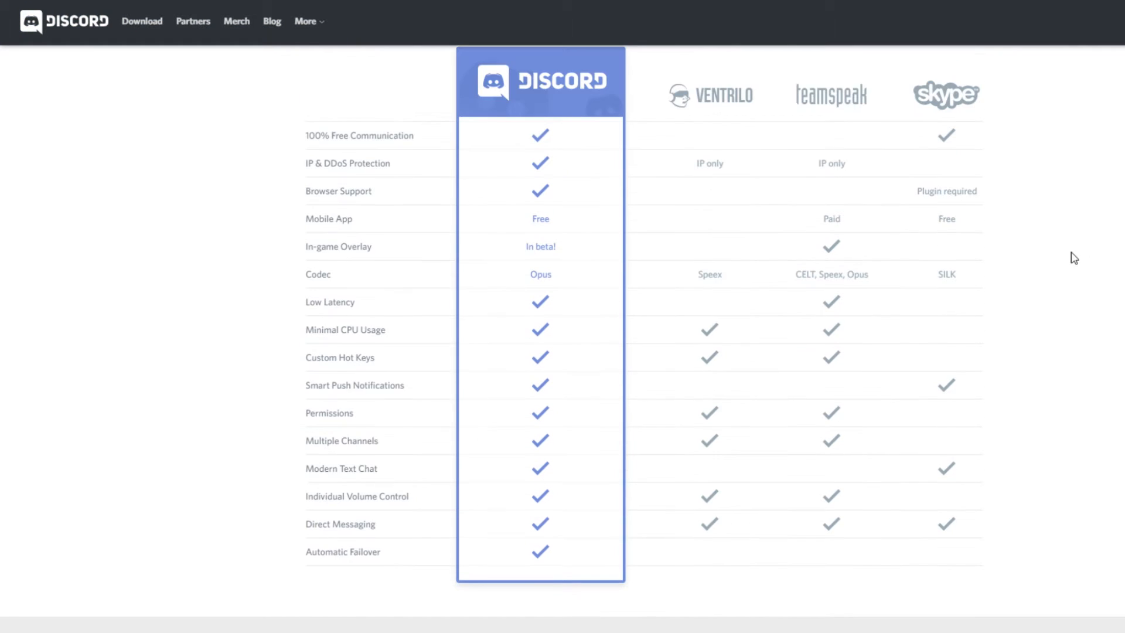
mouse_move(261, 558)
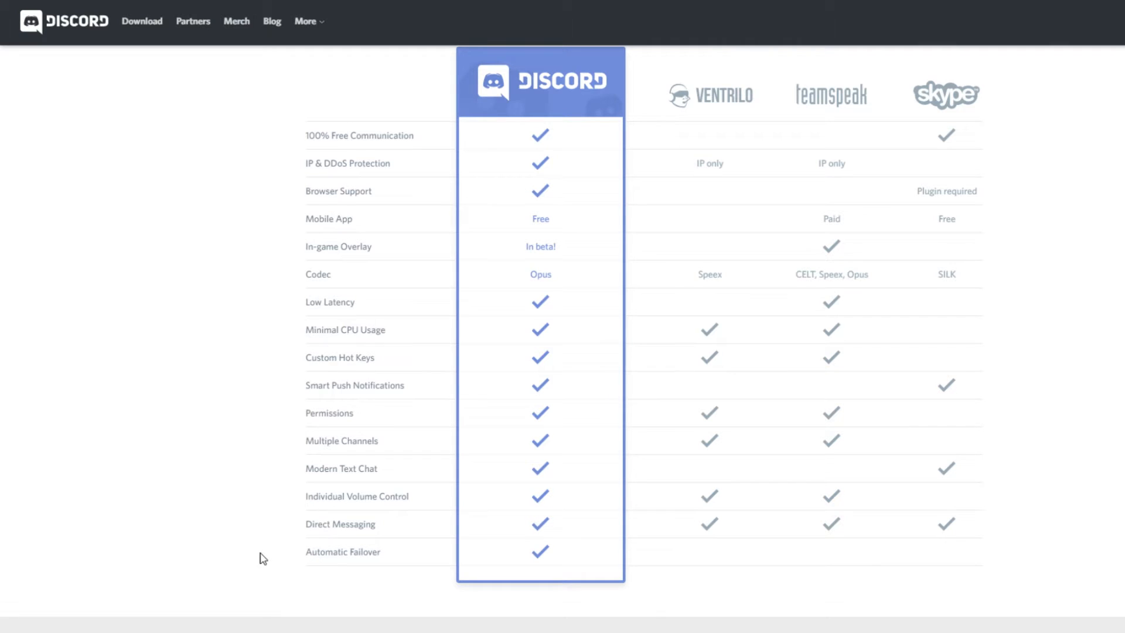
mouse_move(1022, 127)
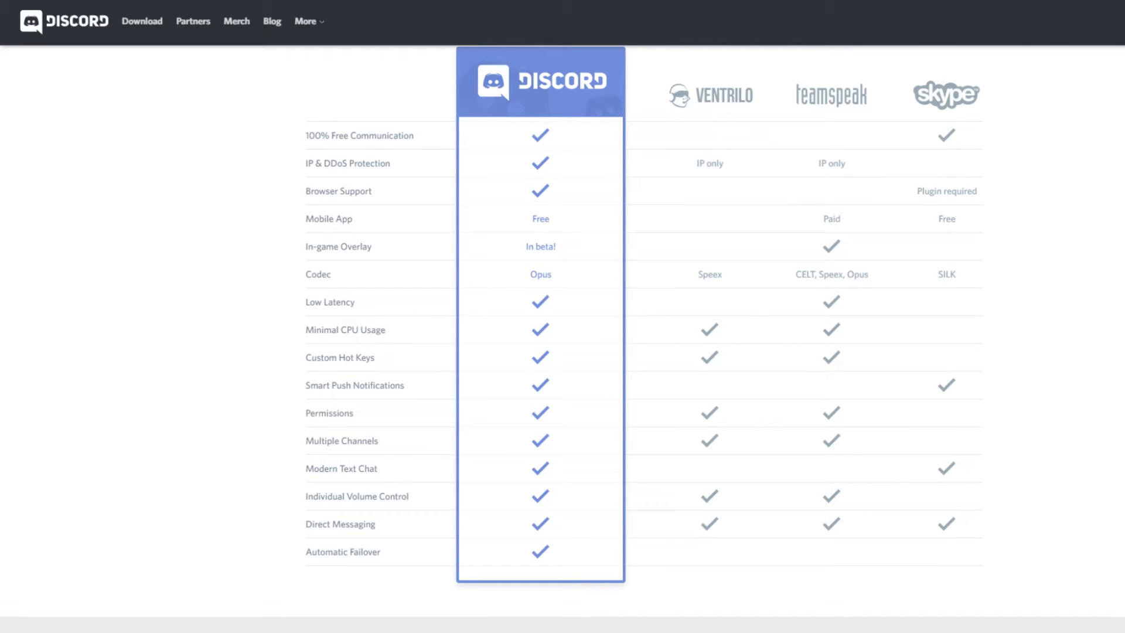
Scroll past the homepage feature sections to 'The easiest setup you've ever seen'.
scroll(up, 3)
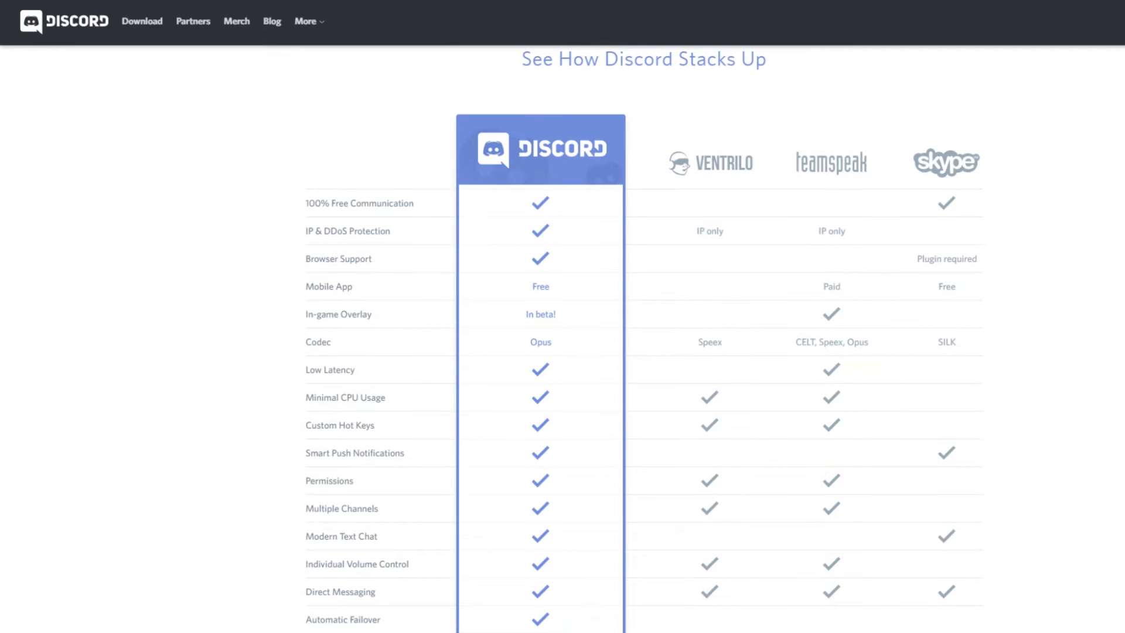
scroll(down, 3)
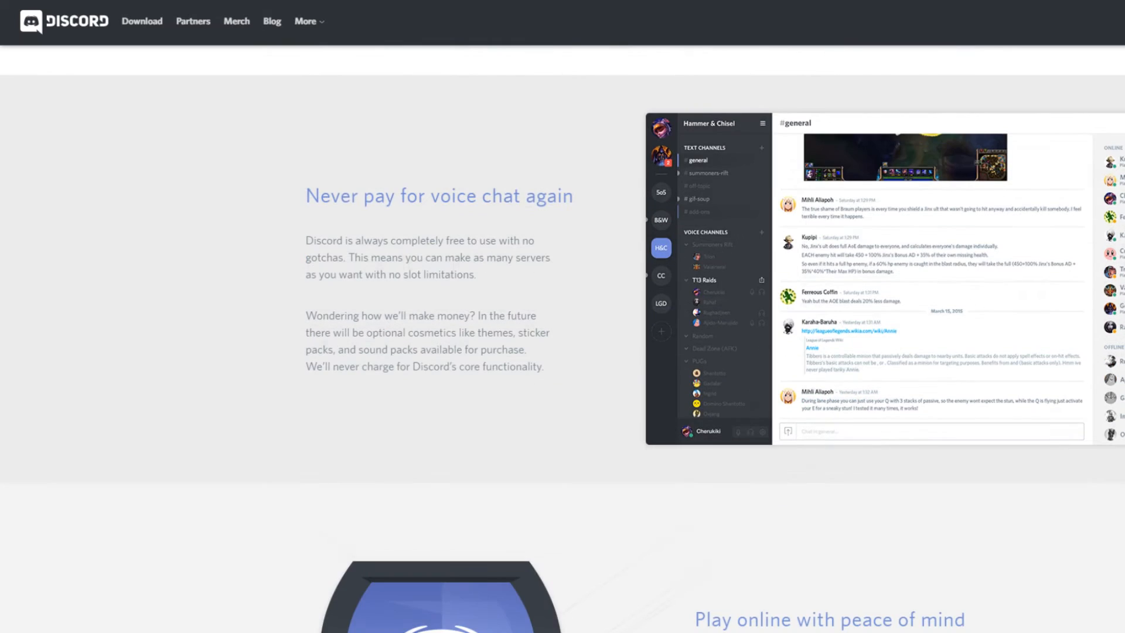
scroll(down, 3)
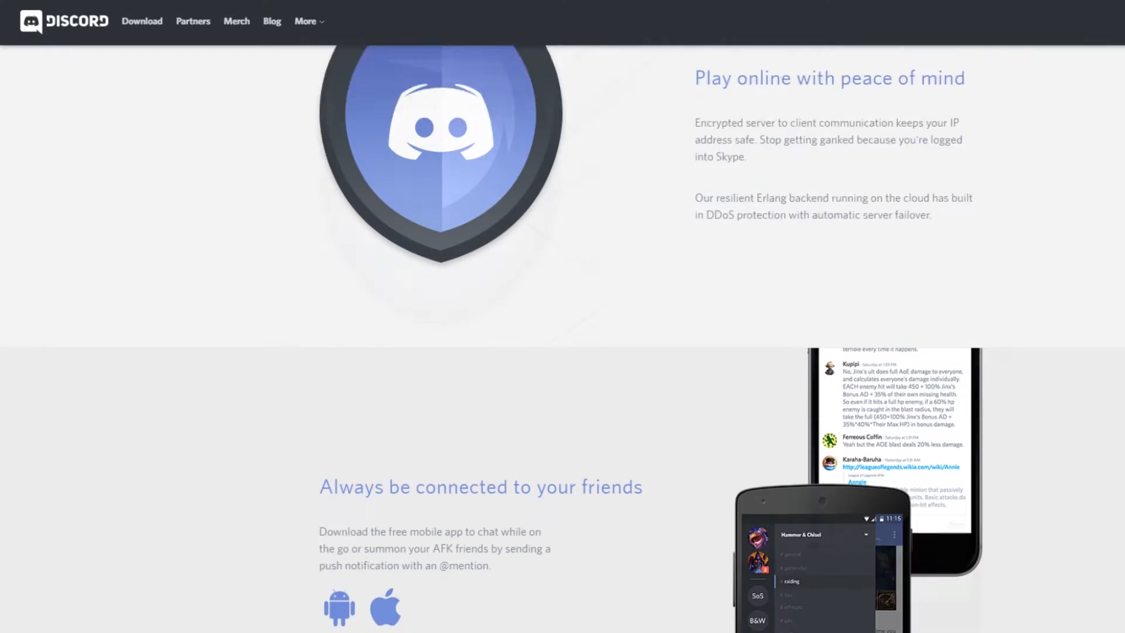
scroll(down, 3)
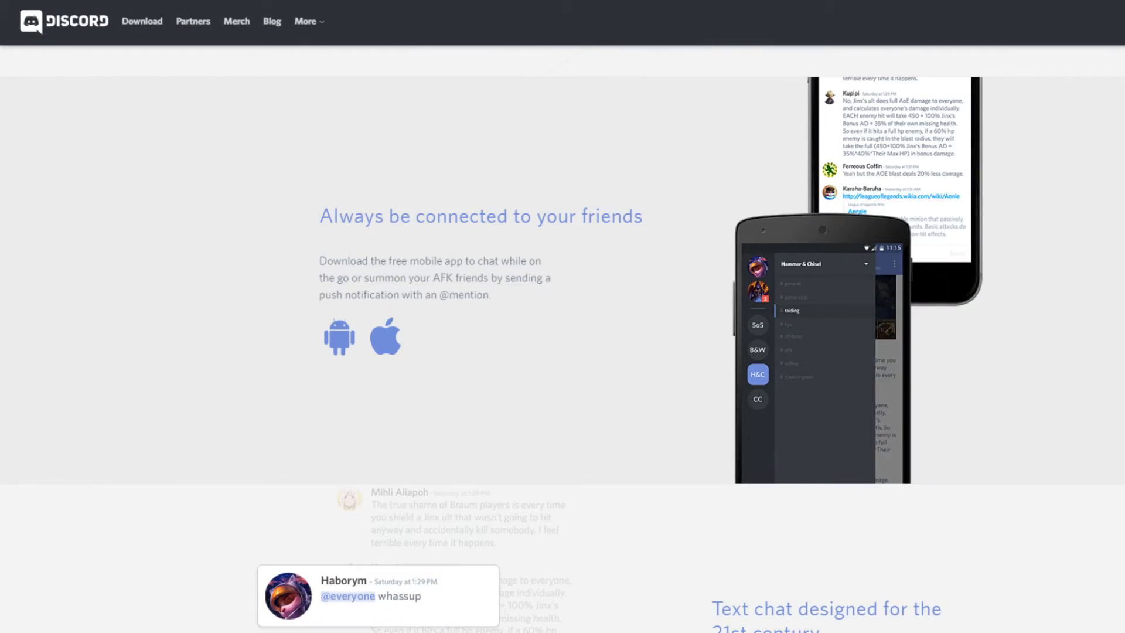
scroll(down, 3)
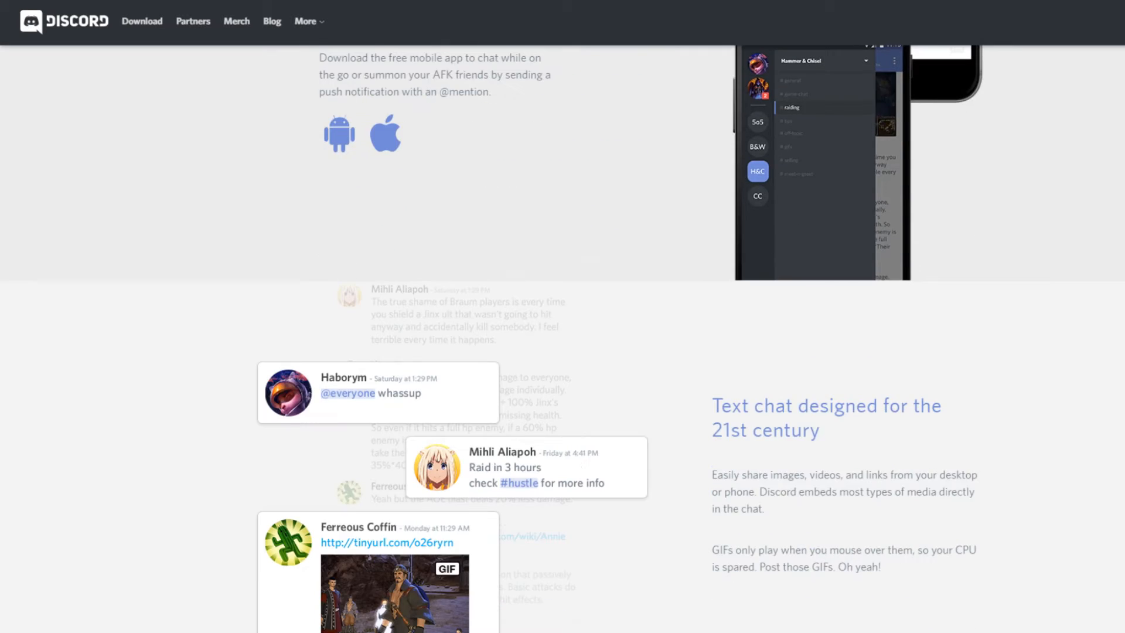
scroll(down, 3)
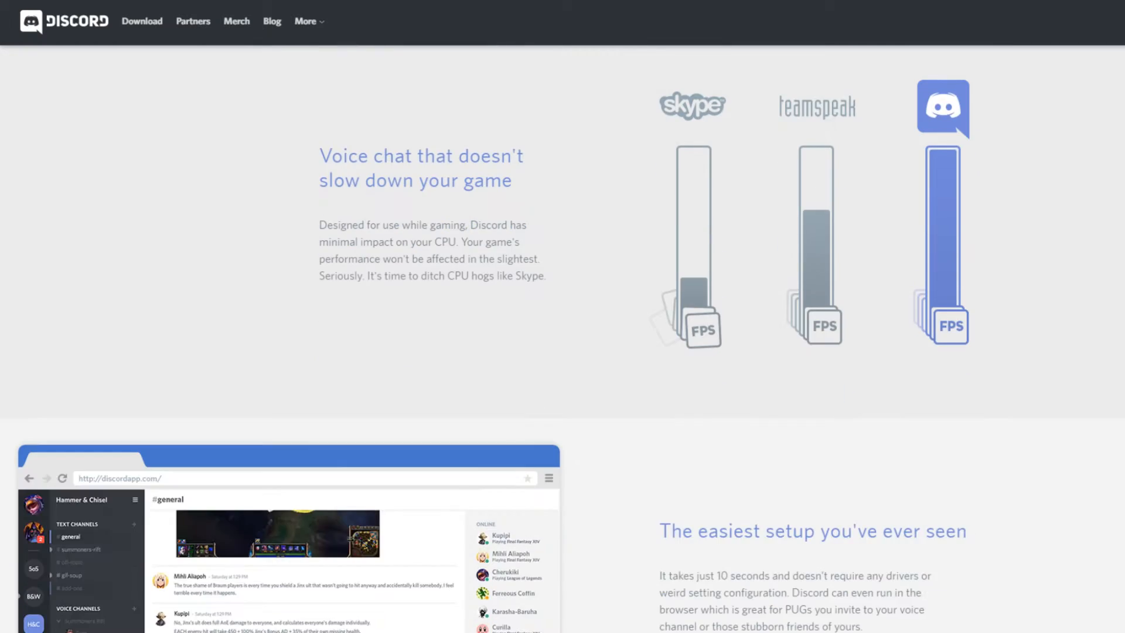
scroll(down, 3)
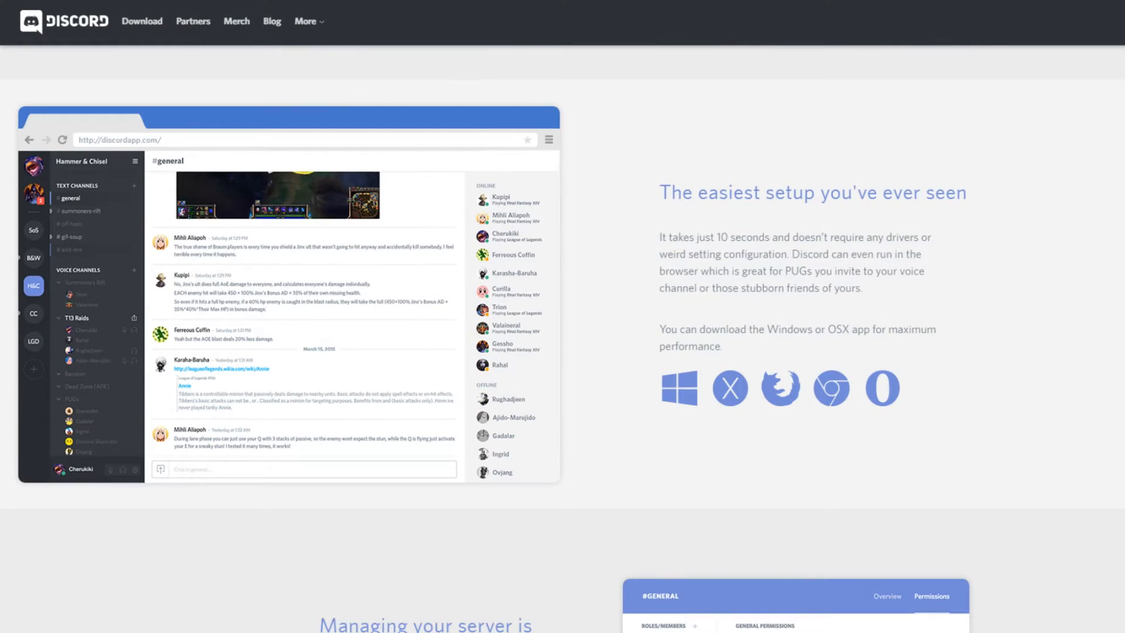
scroll(down, 3)
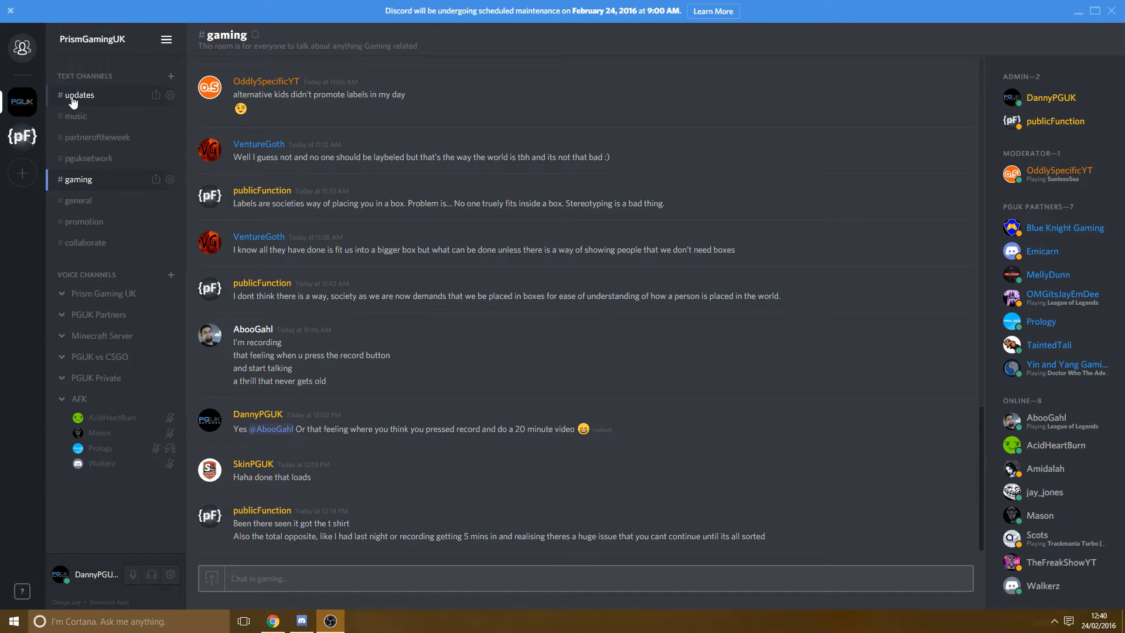
View the #updates channel's posts, then switch to the #music channel.
click(79, 95)
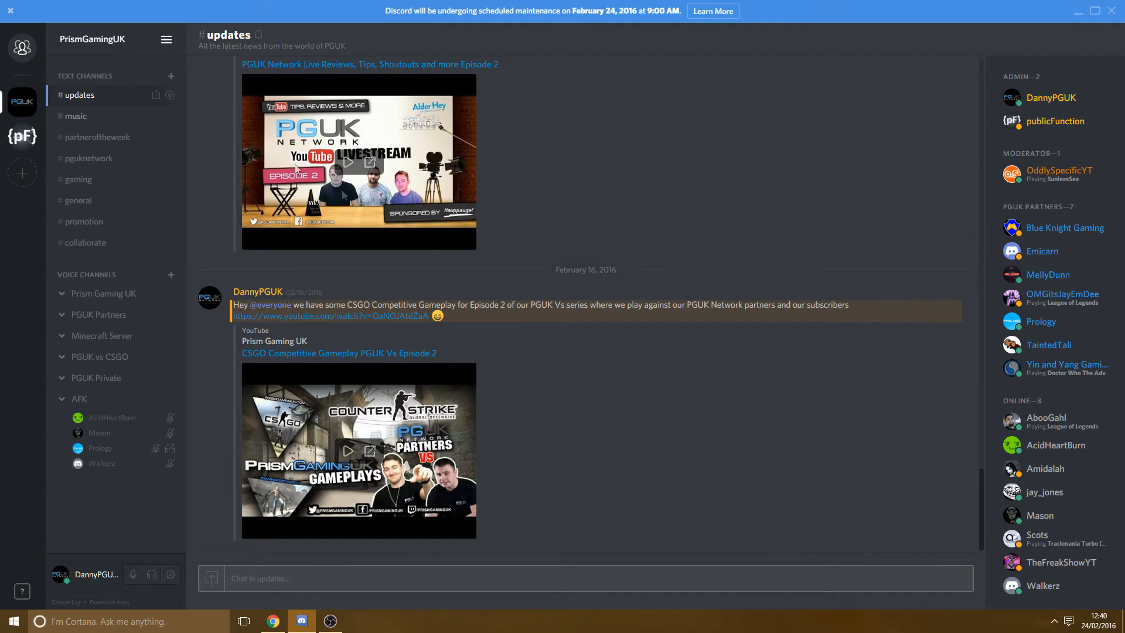
scroll(up, 3)
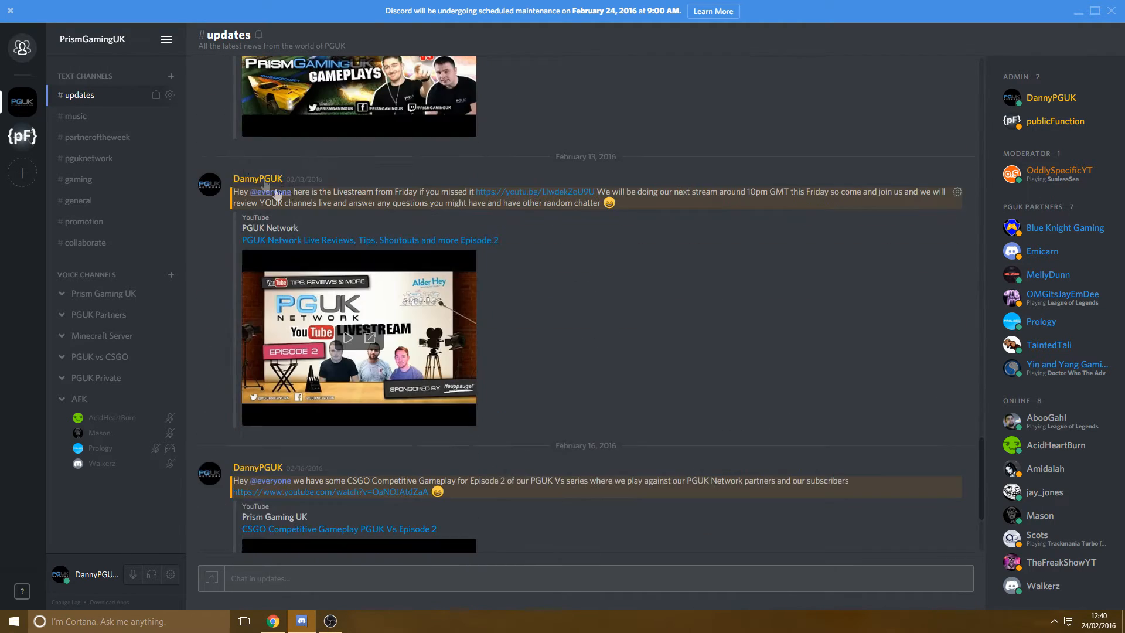
click(77, 115)
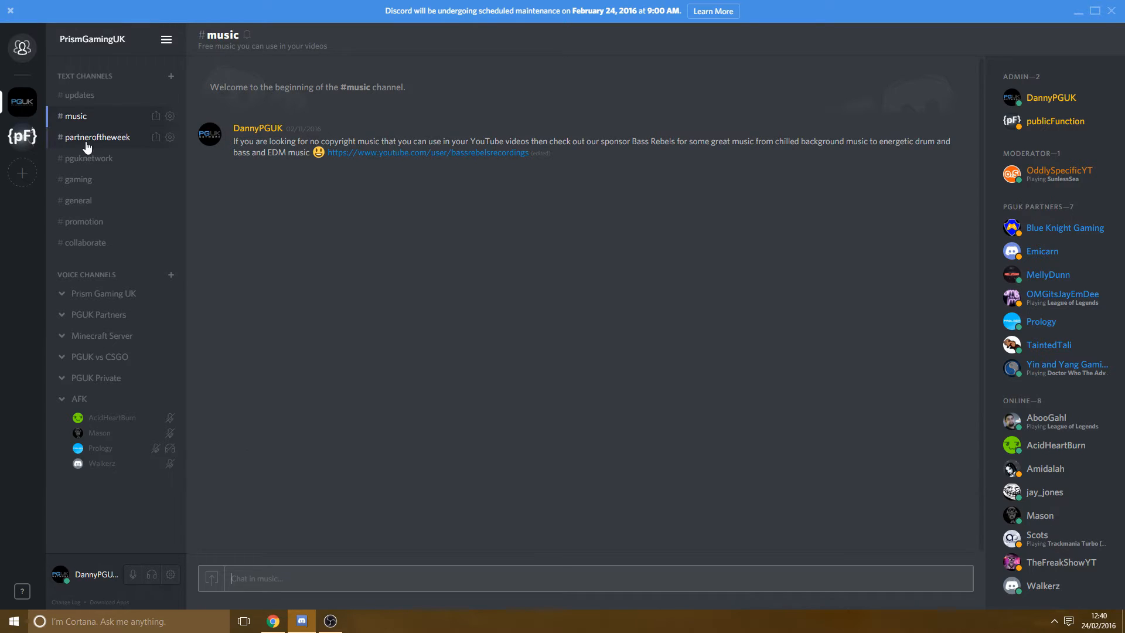
mouse_move(99, 137)
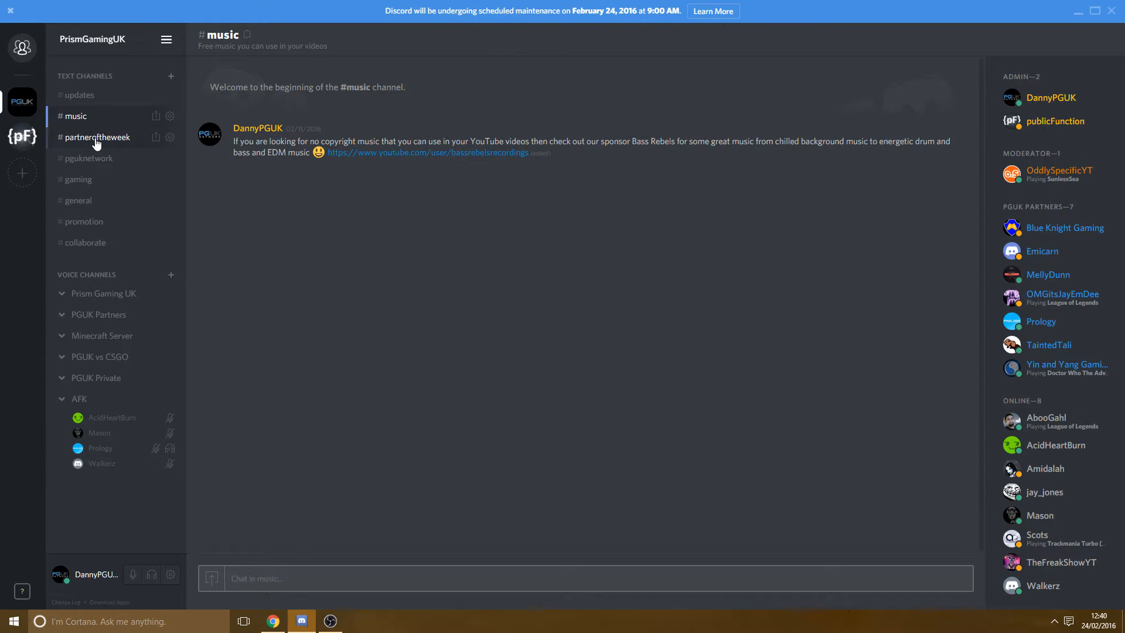
Visit the #partneroftheweek, #pguknetwork, #gaming and #general channels in turn.
click(98, 138)
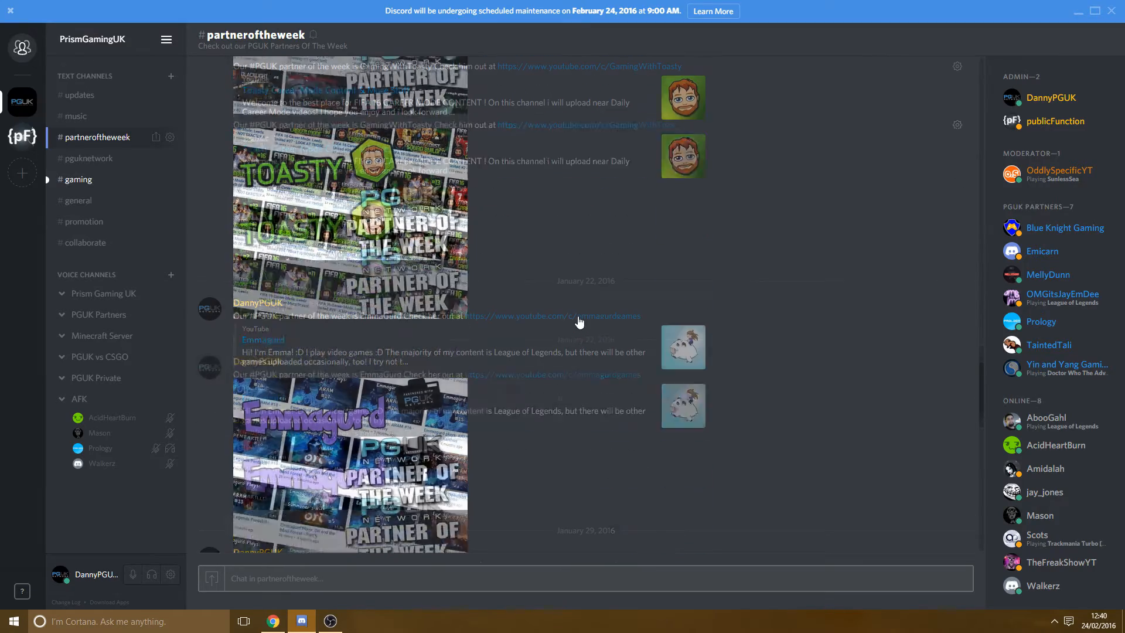
click(88, 158)
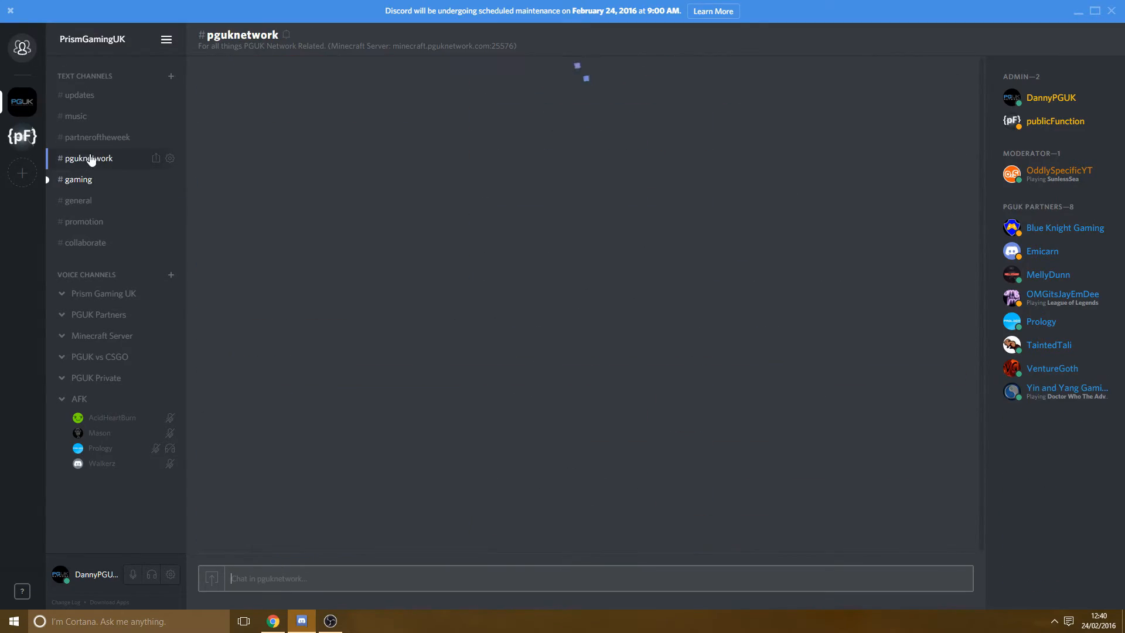
click(89, 157)
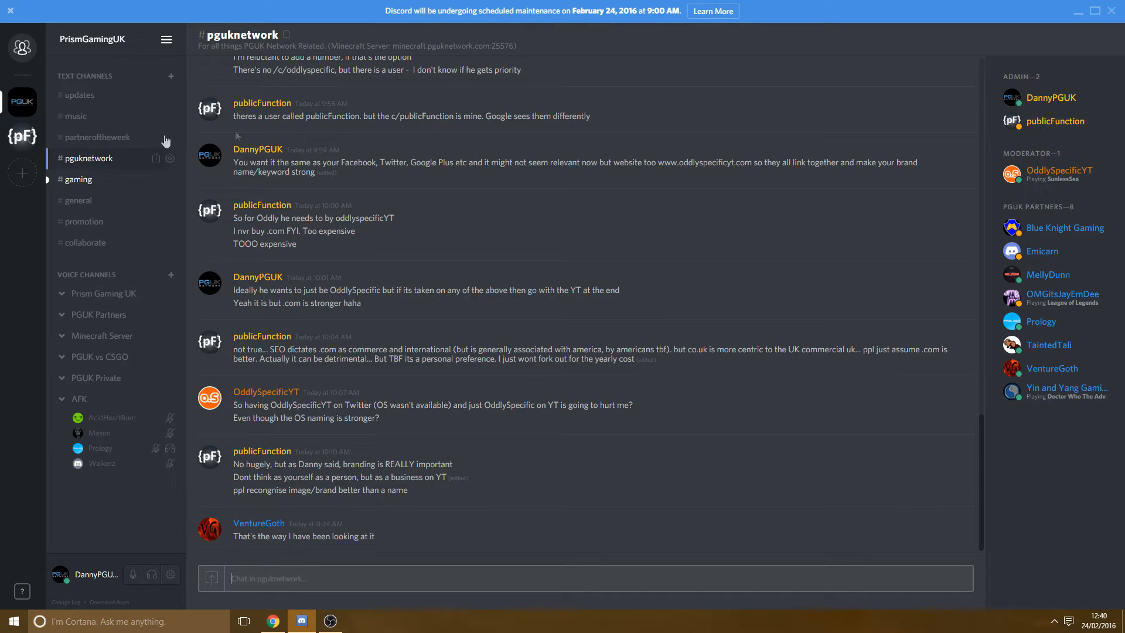
click(77, 179)
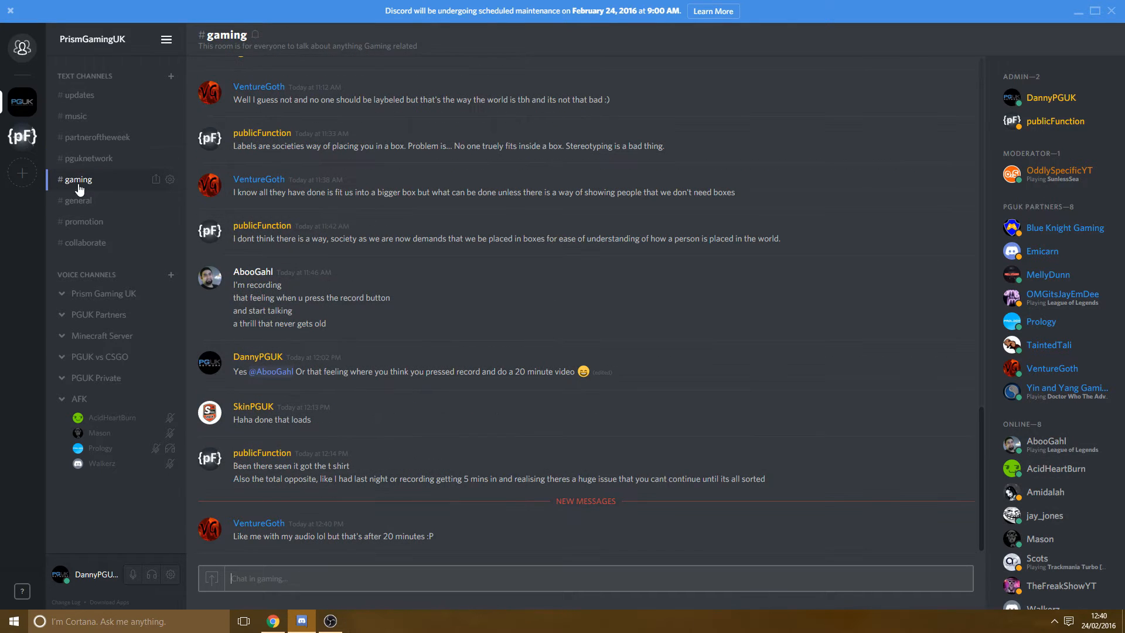
mouse_move(548, 260)
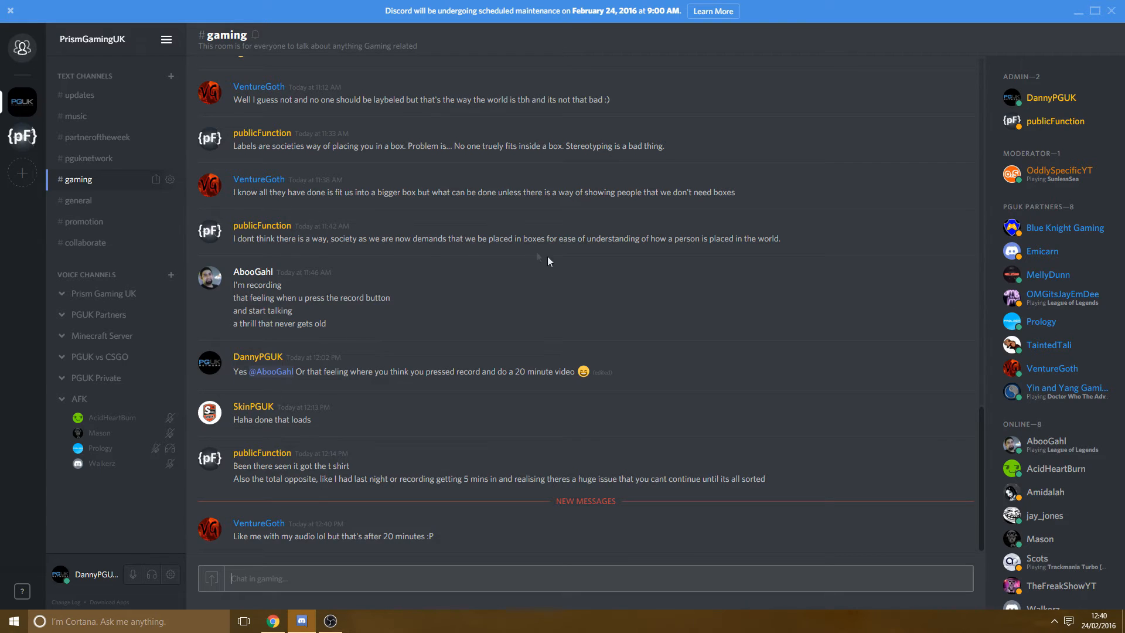
click(78, 201)
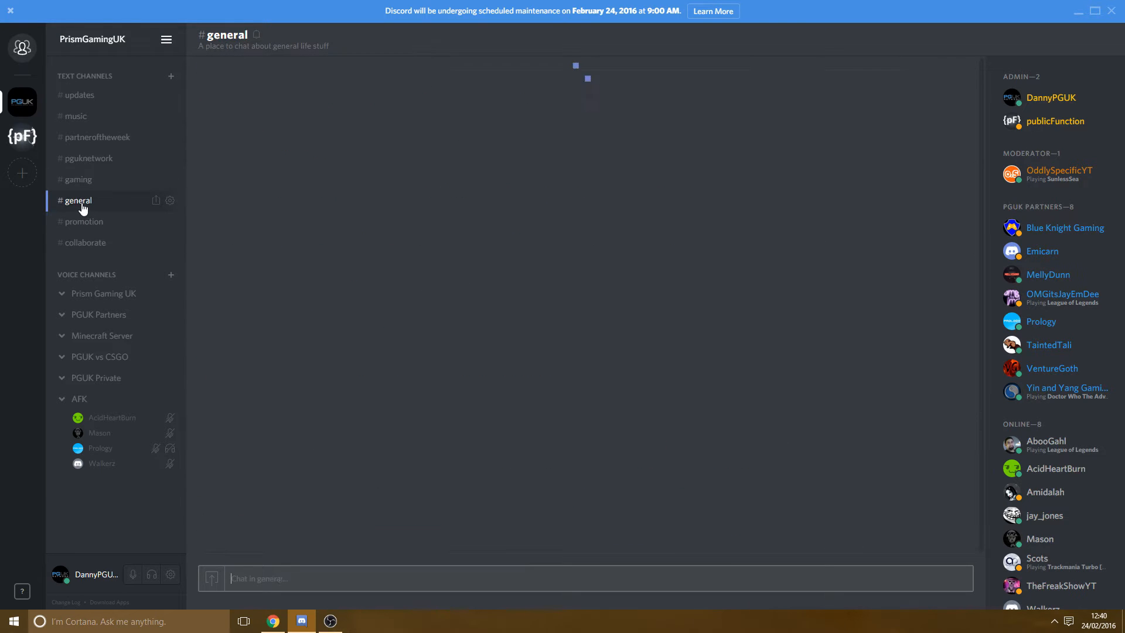
Revisit #music through #general again, ending on the #promotion channel.
click(77, 116)
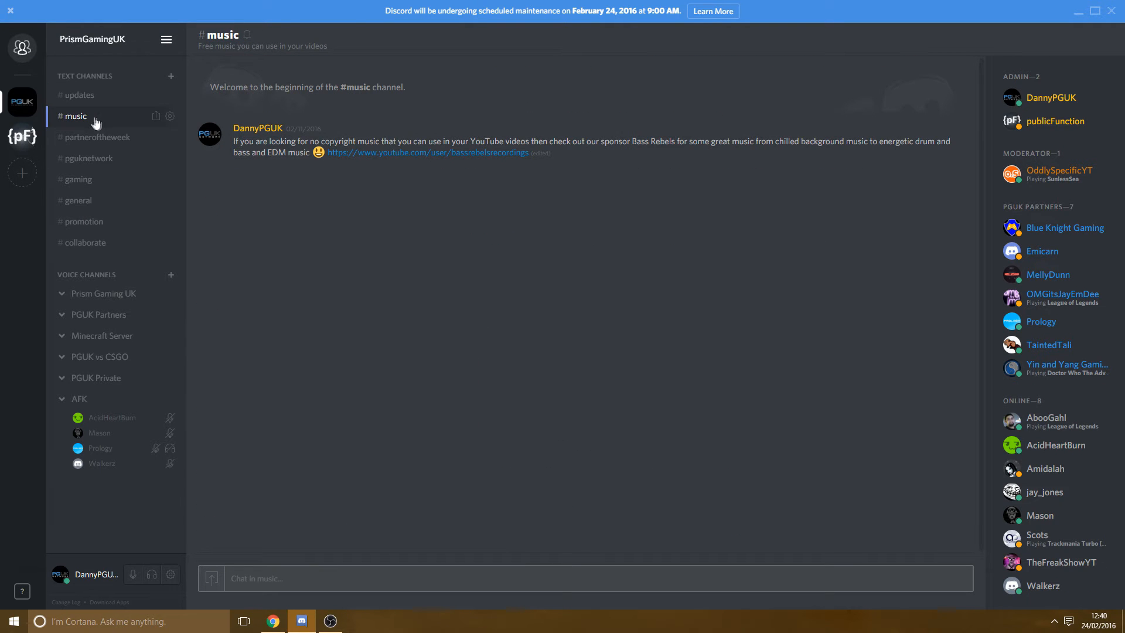
mouse_move(169, 115)
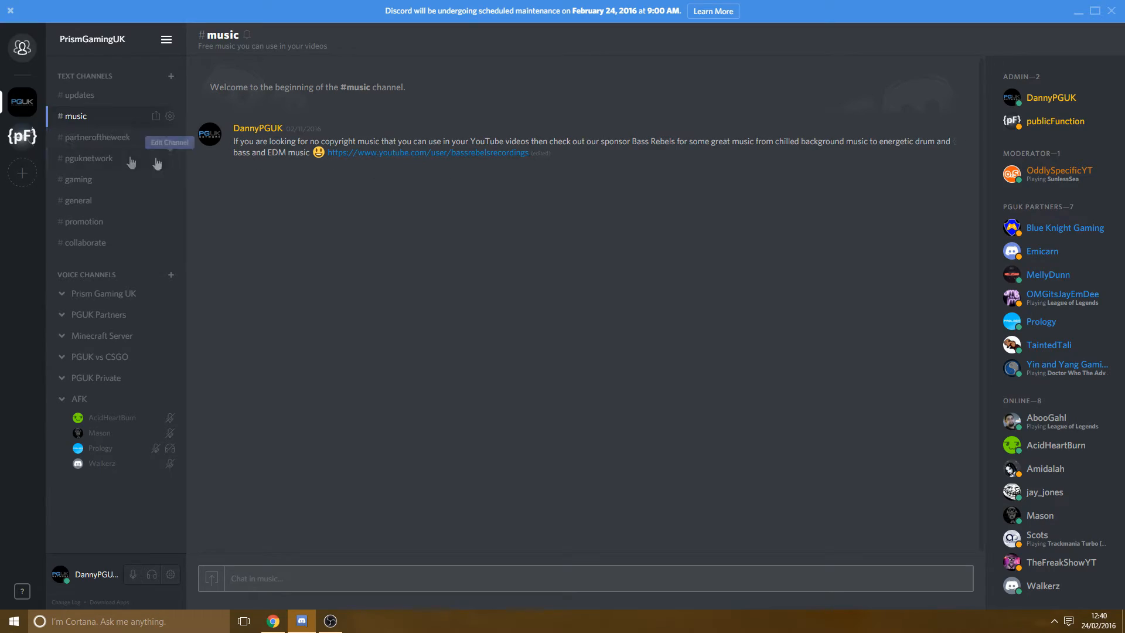
click(96, 137)
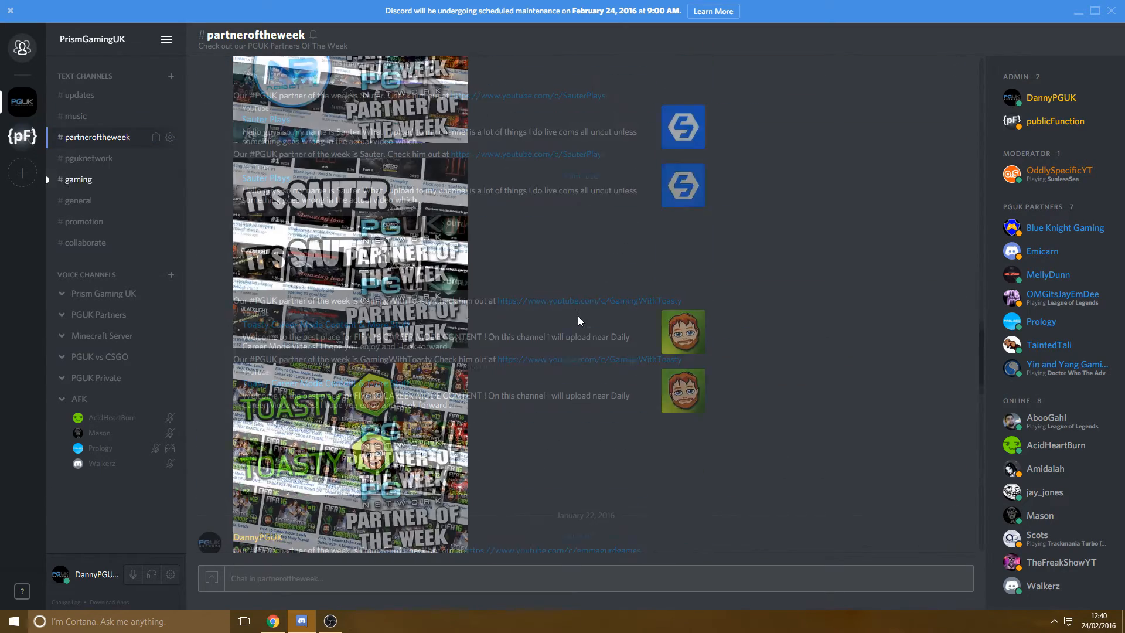
scroll(down, 3)
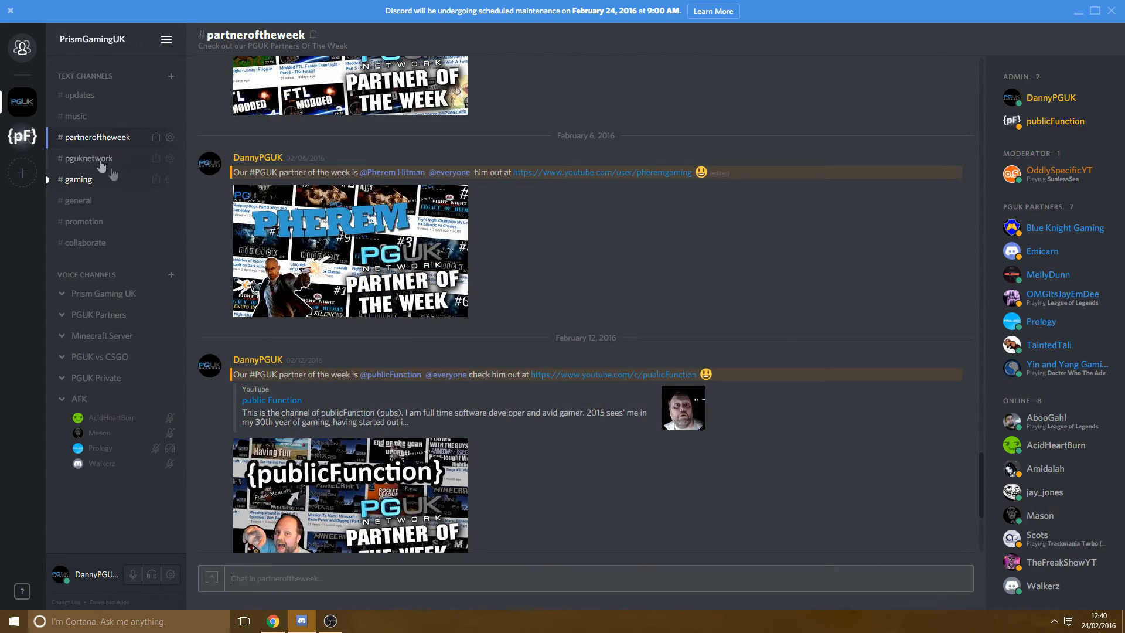
click(89, 157)
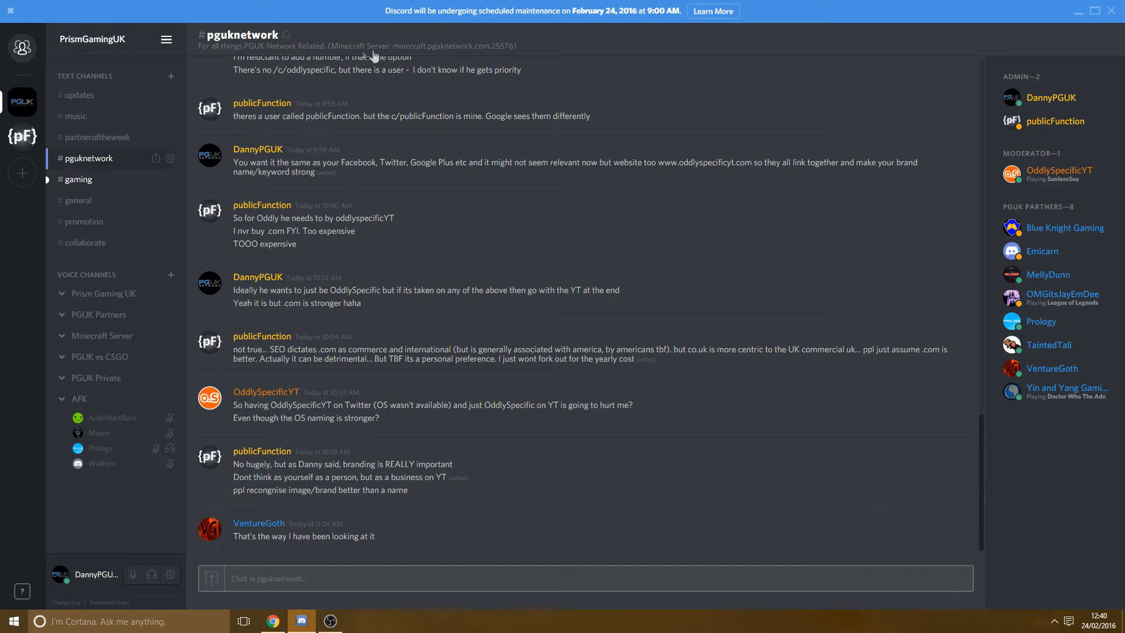
mouse_move(79, 189)
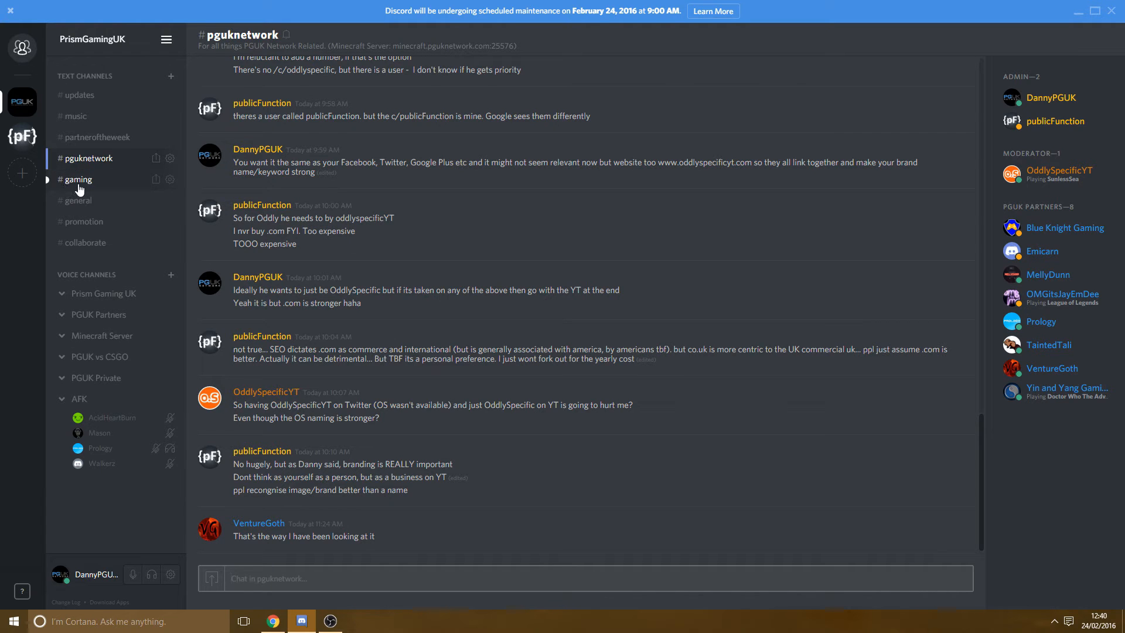
click(77, 179)
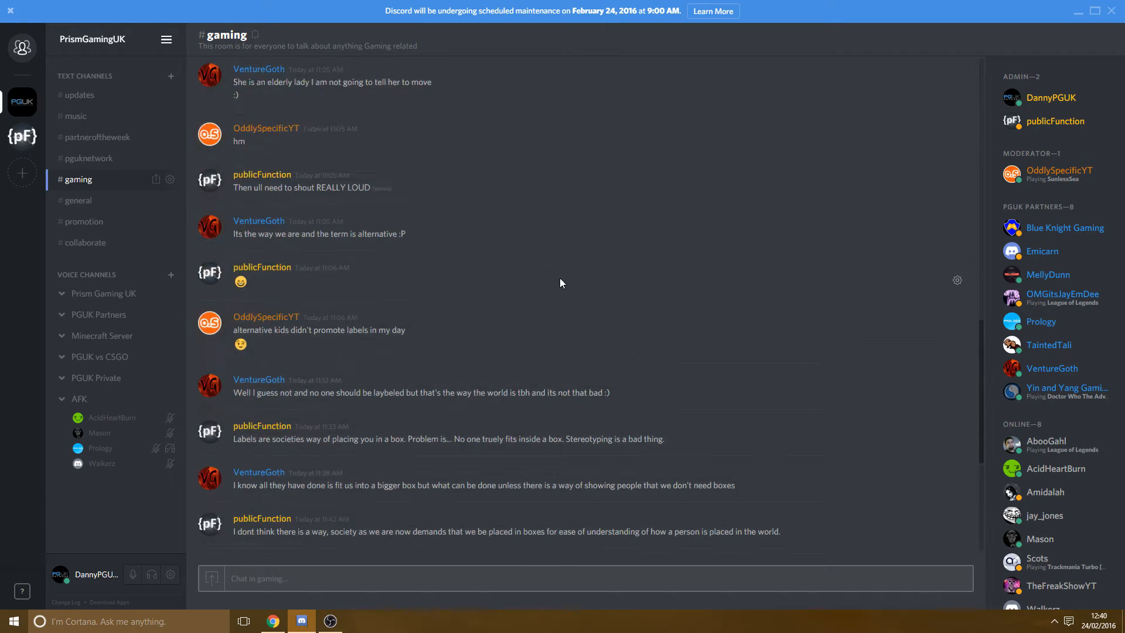
click(78, 201)
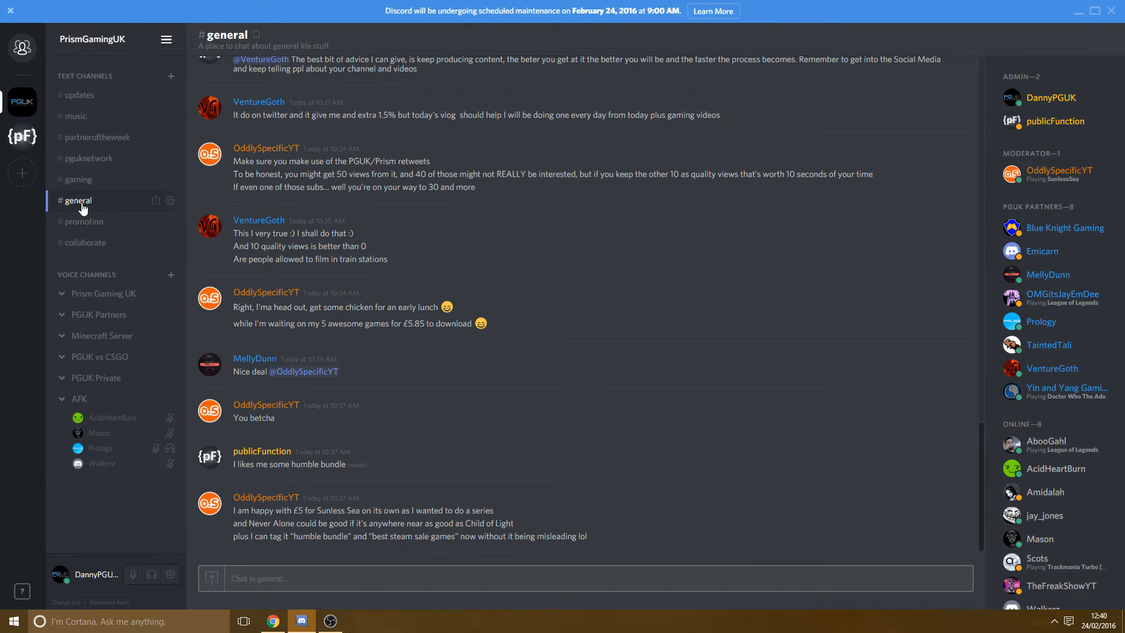
click(83, 221)
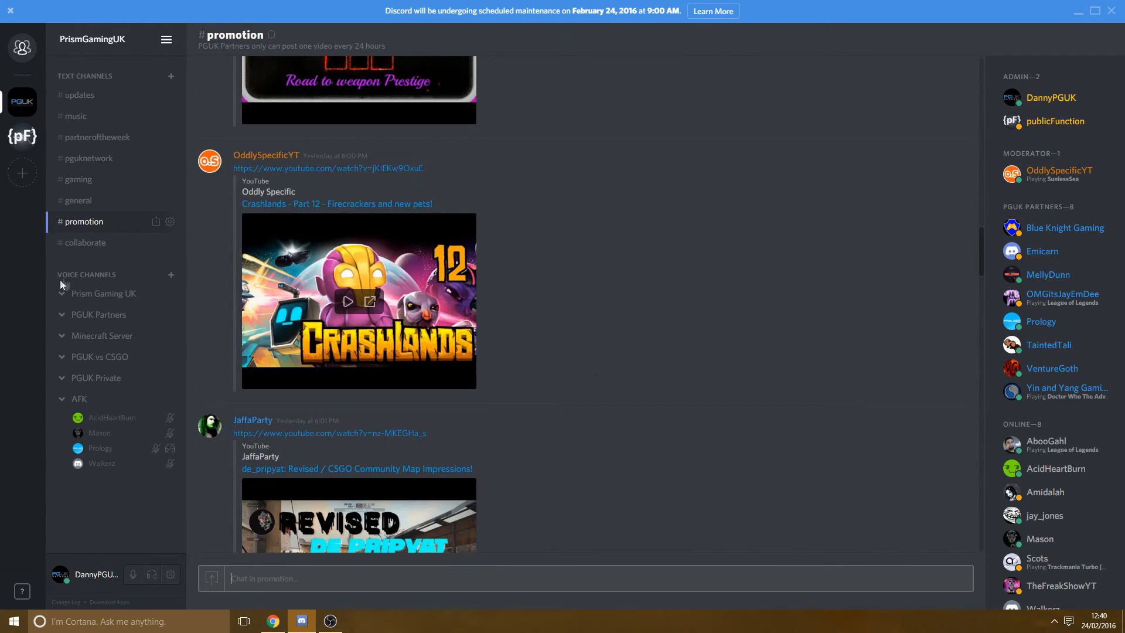
Open #collaborate and scroll back to older partner messages about Skype and Friday recording.
click(86, 243)
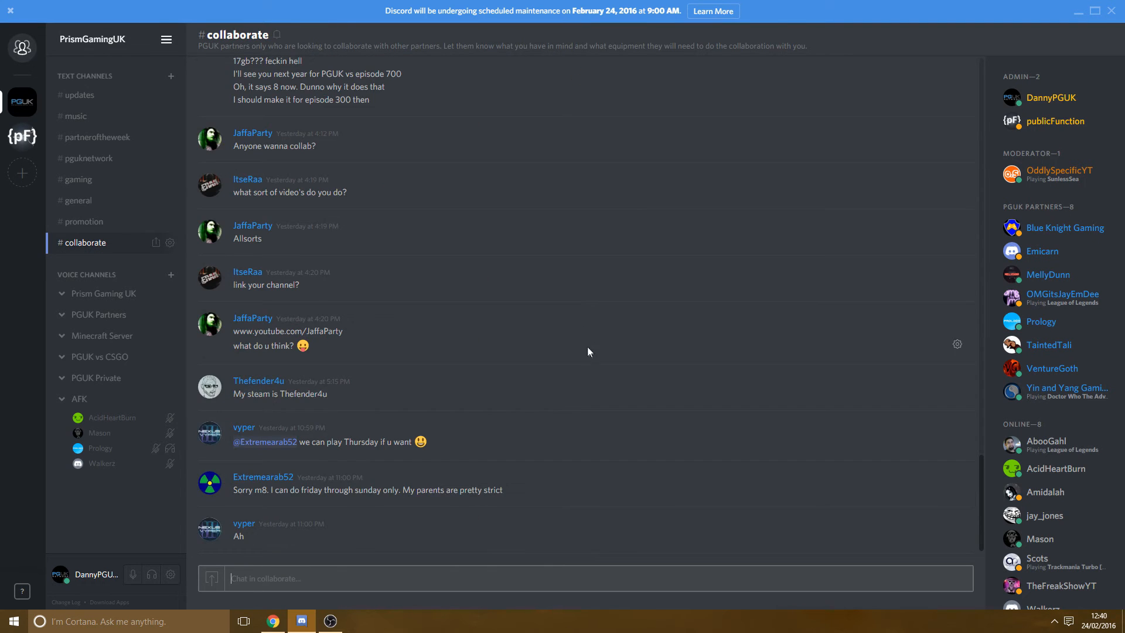
scroll(up, 3)
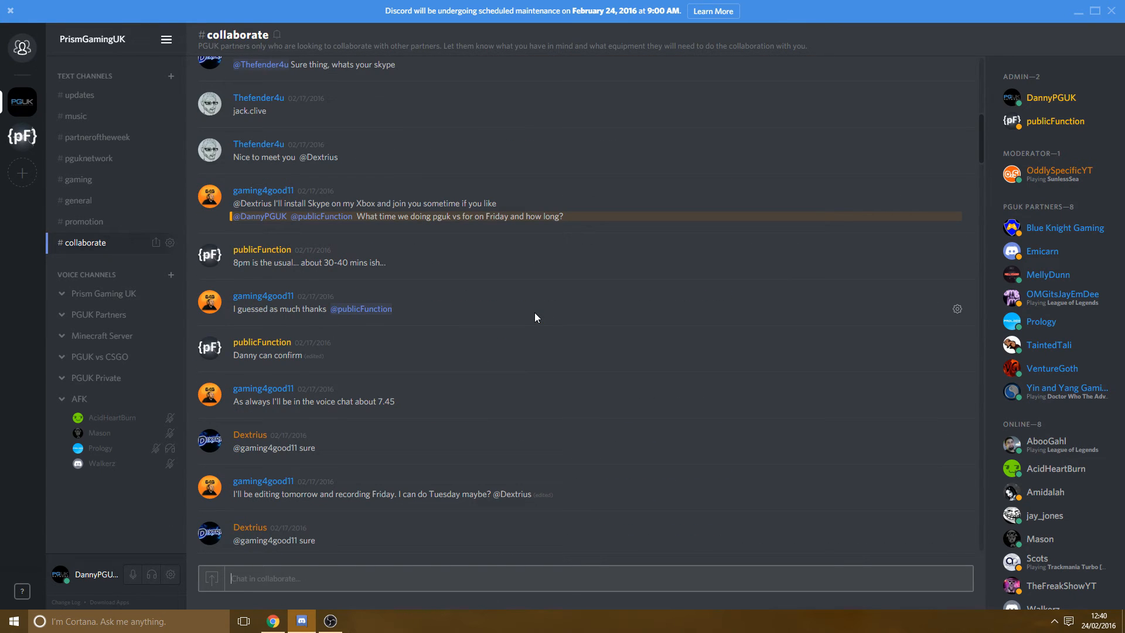
mouse_move(410, 314)
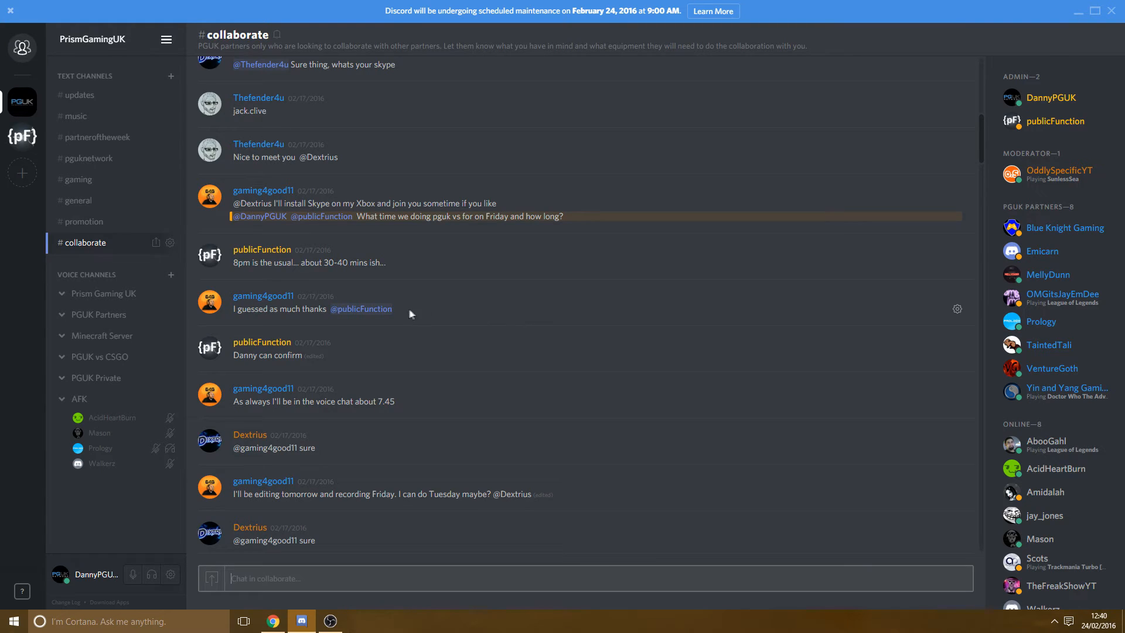
mouse_move(1025, 45)
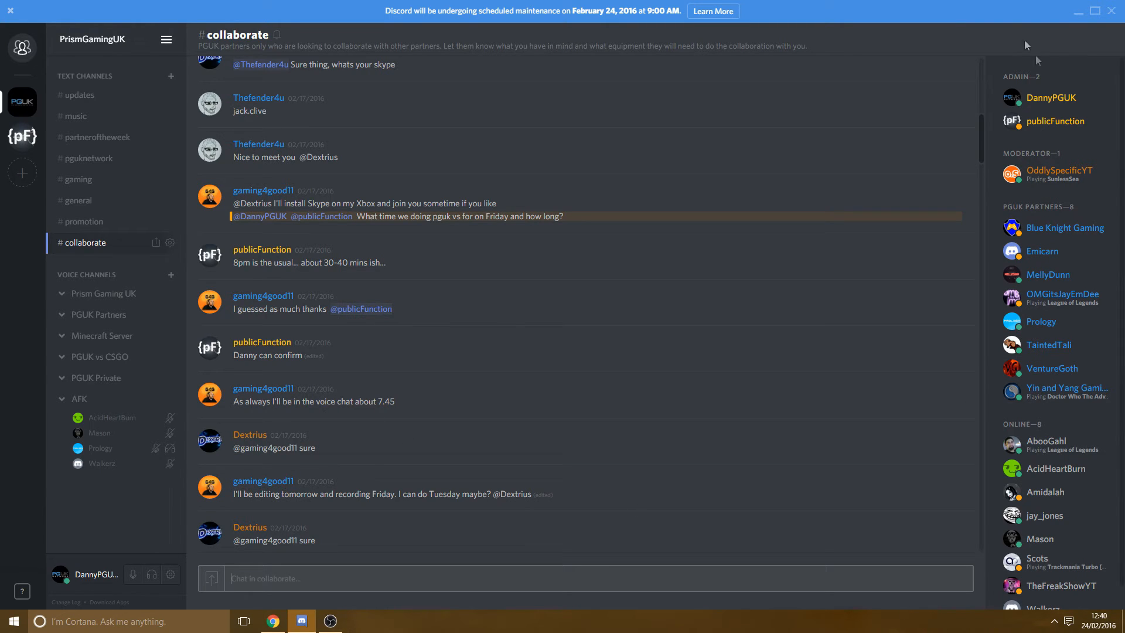
mouse_move(1054, 121)
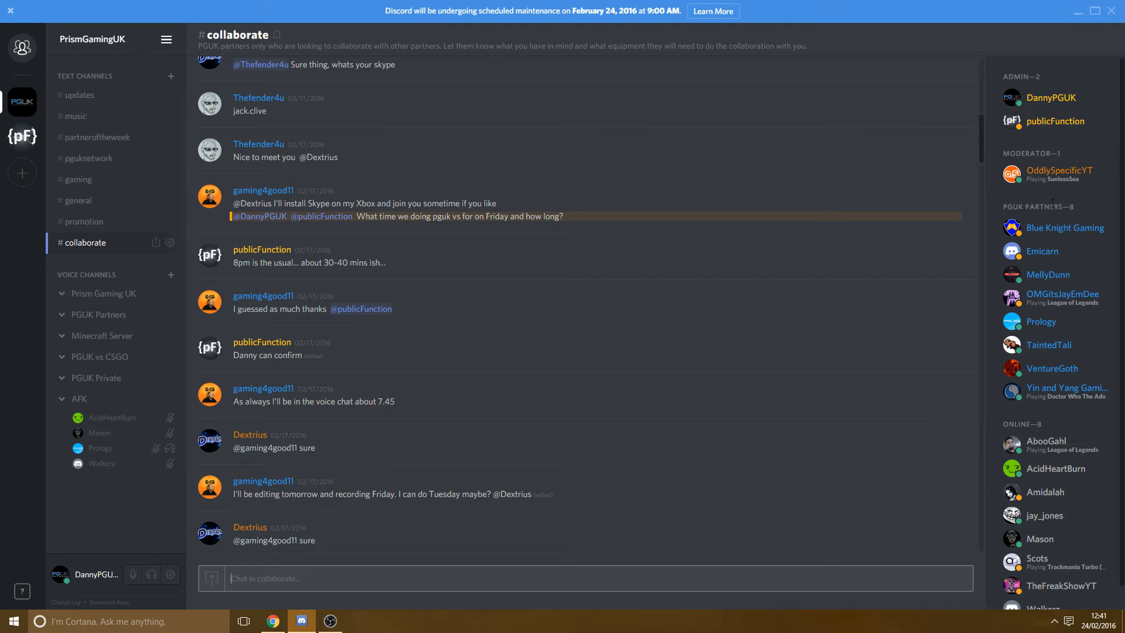
scroll(up, 3)
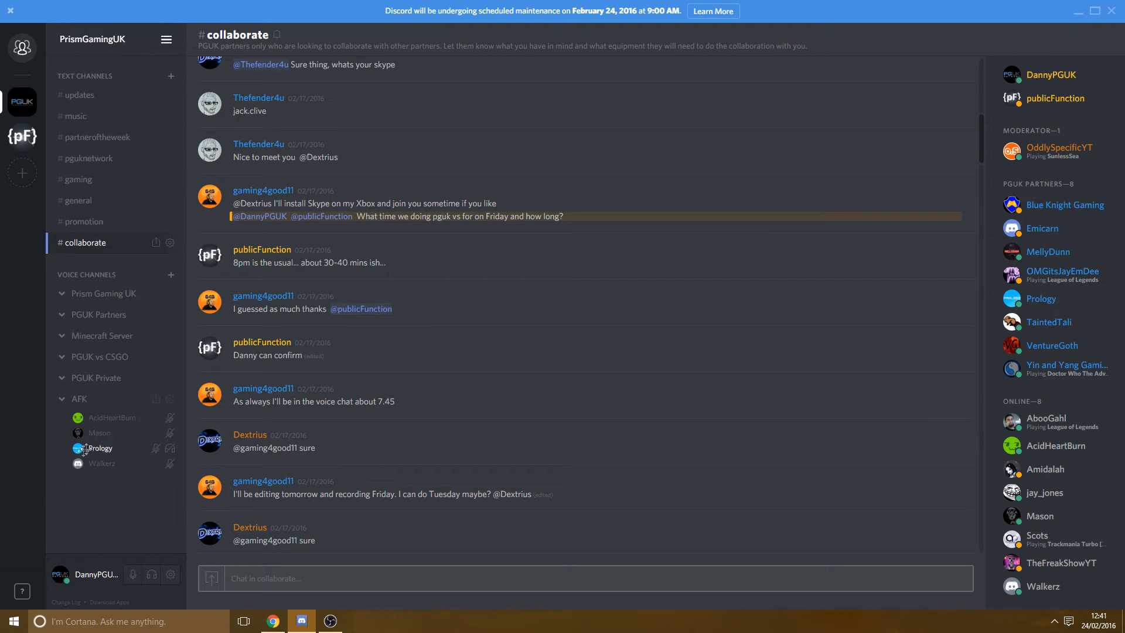
mouse_move(102, 321)
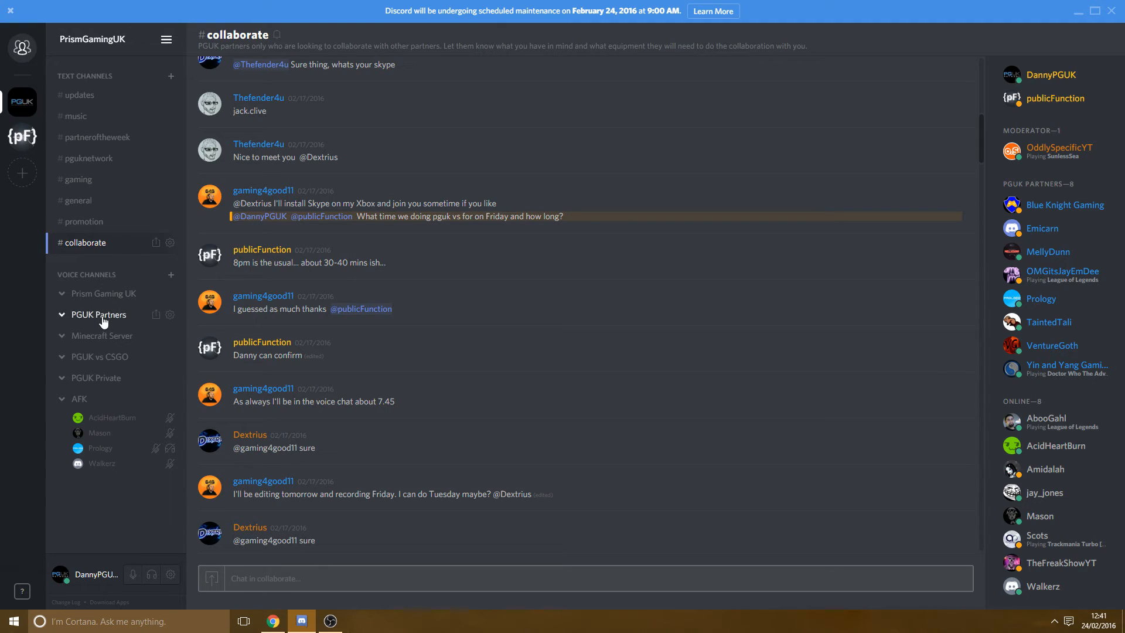
Join the PGUK Partners voice channel, then disconnect from it.
click(99, 314)
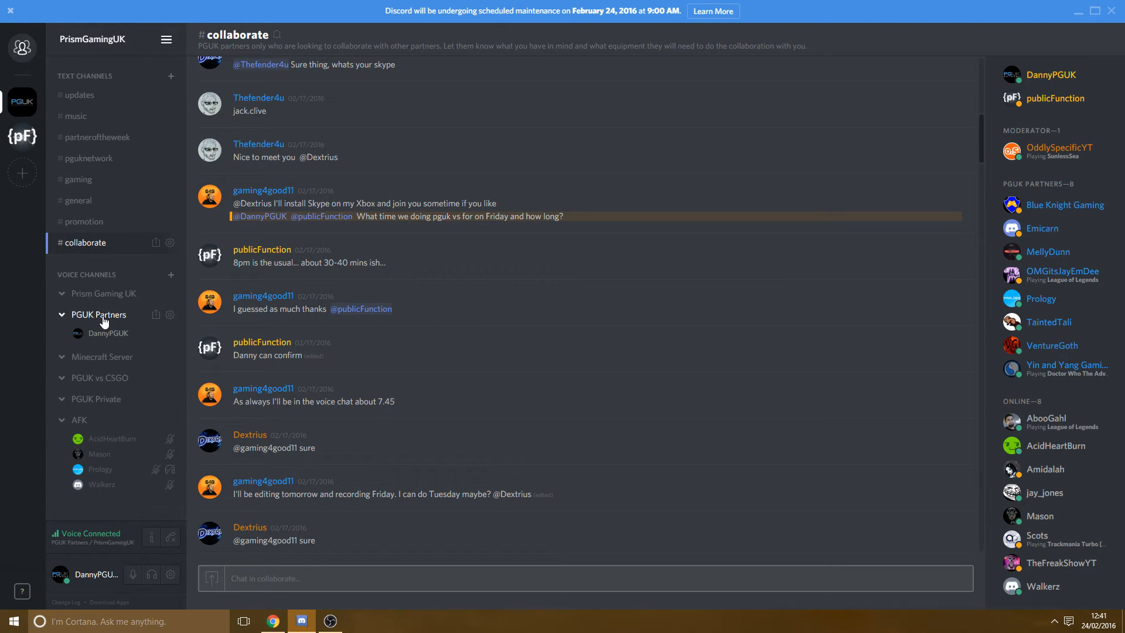
mouse_move(167, 525)
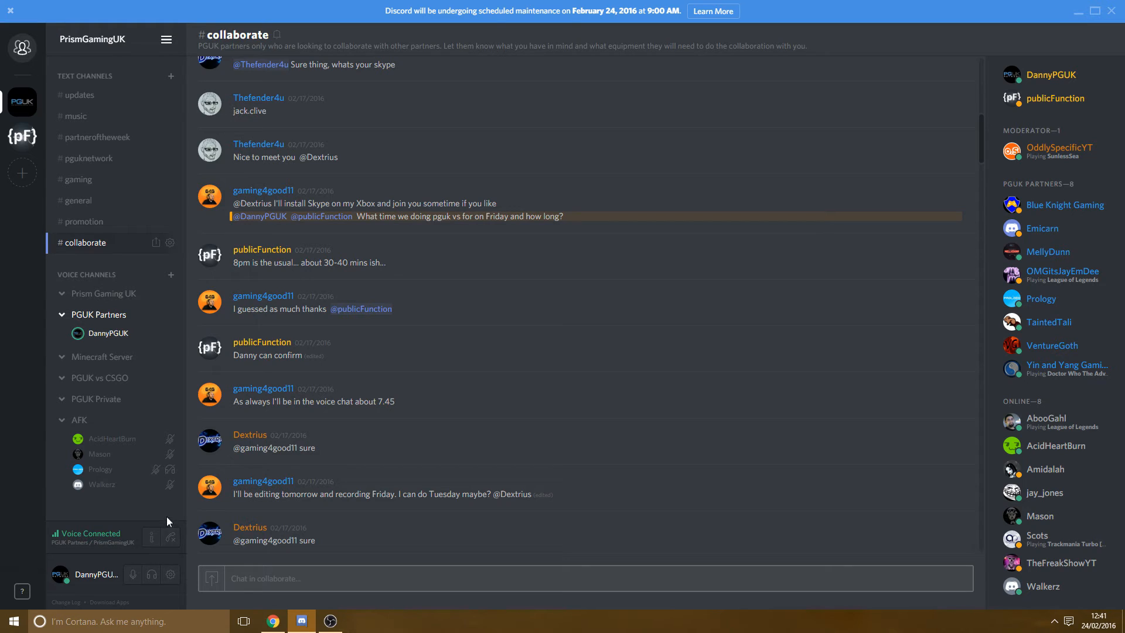
mouse_move(171, 537)
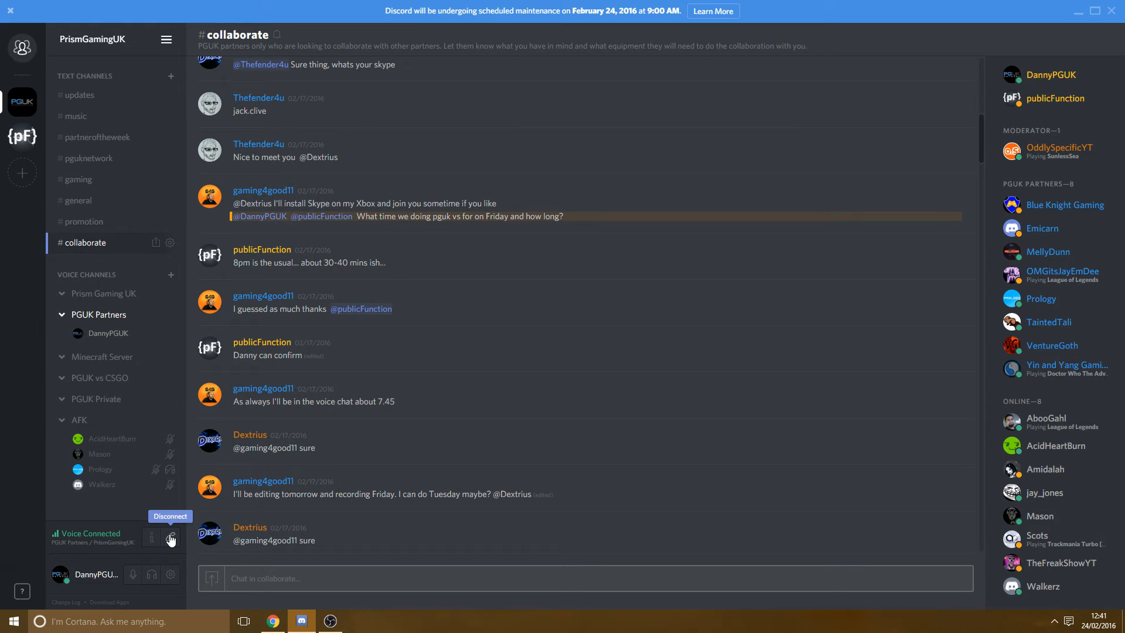
click(171, 537)
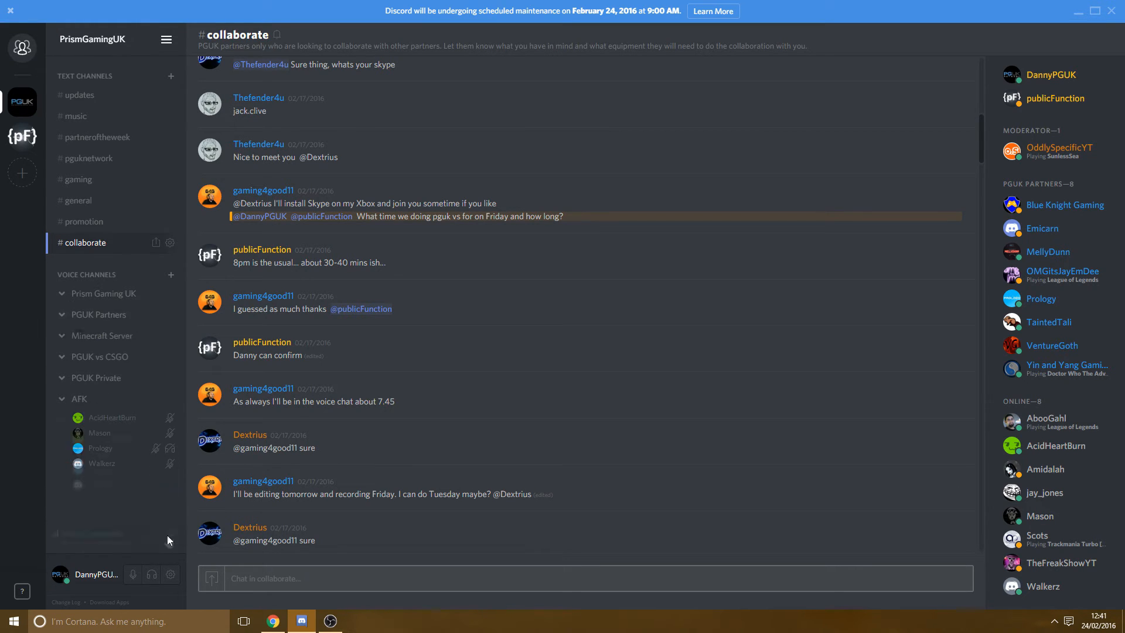
mouse_move(100, 314)
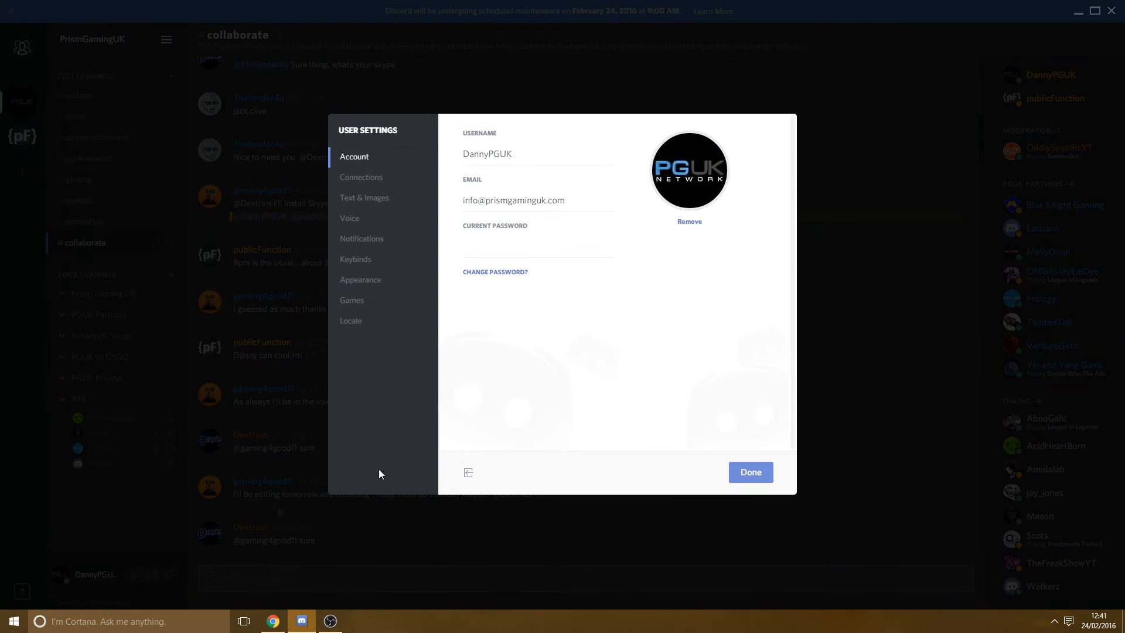
Browse the Text & Images, Voice and Notifications settings, then close User Settings.
click(364, 198)
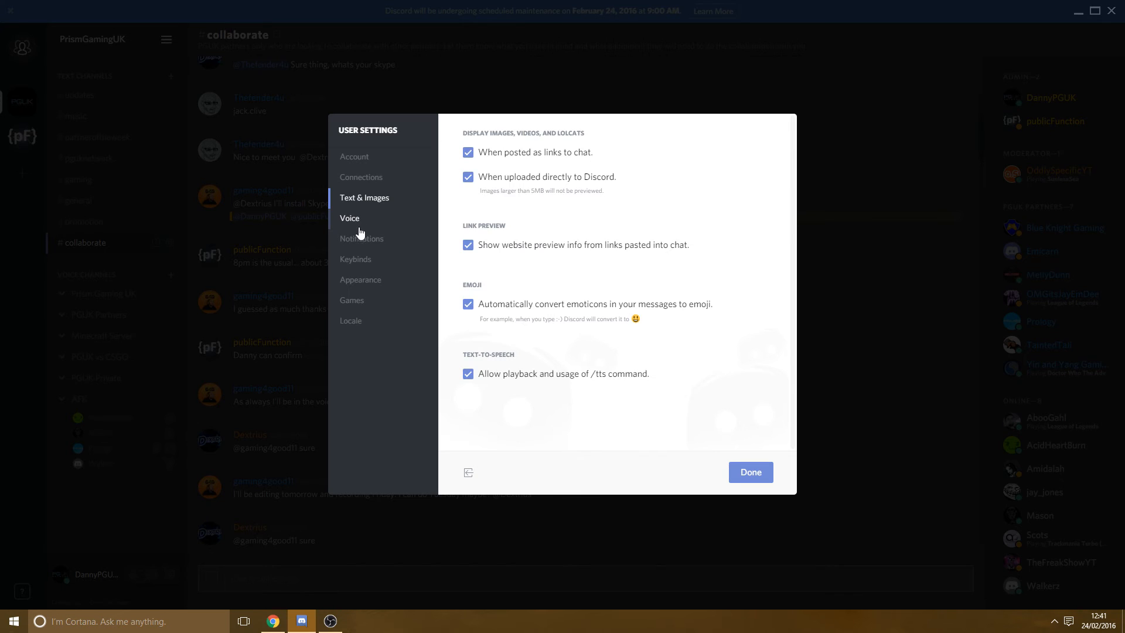
click(350, 217)
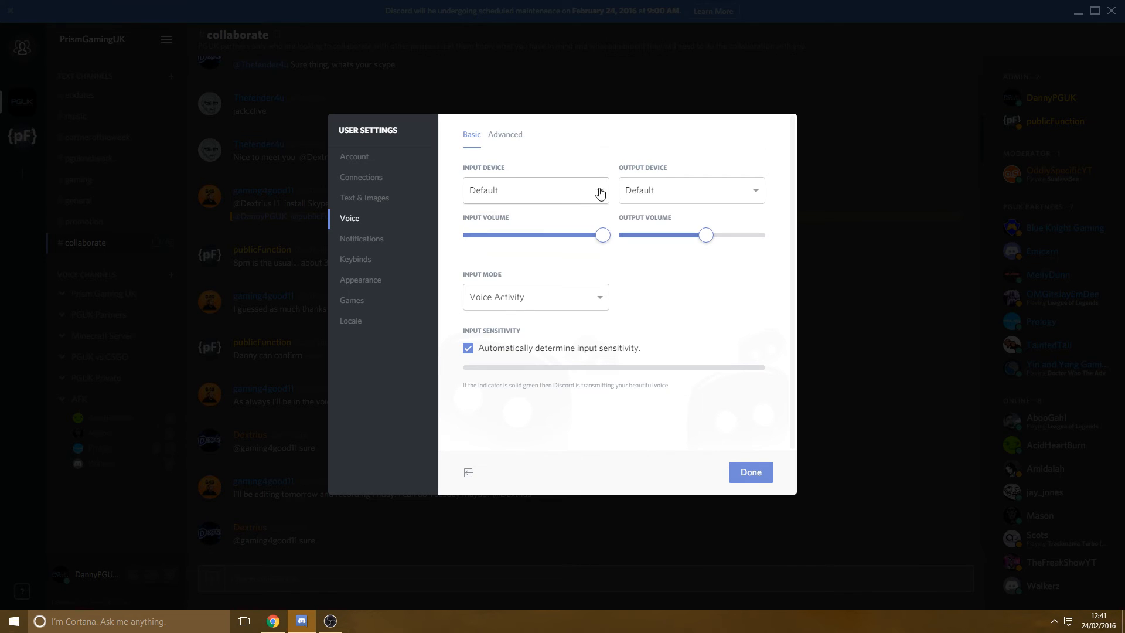
mouse_move(361, 239)
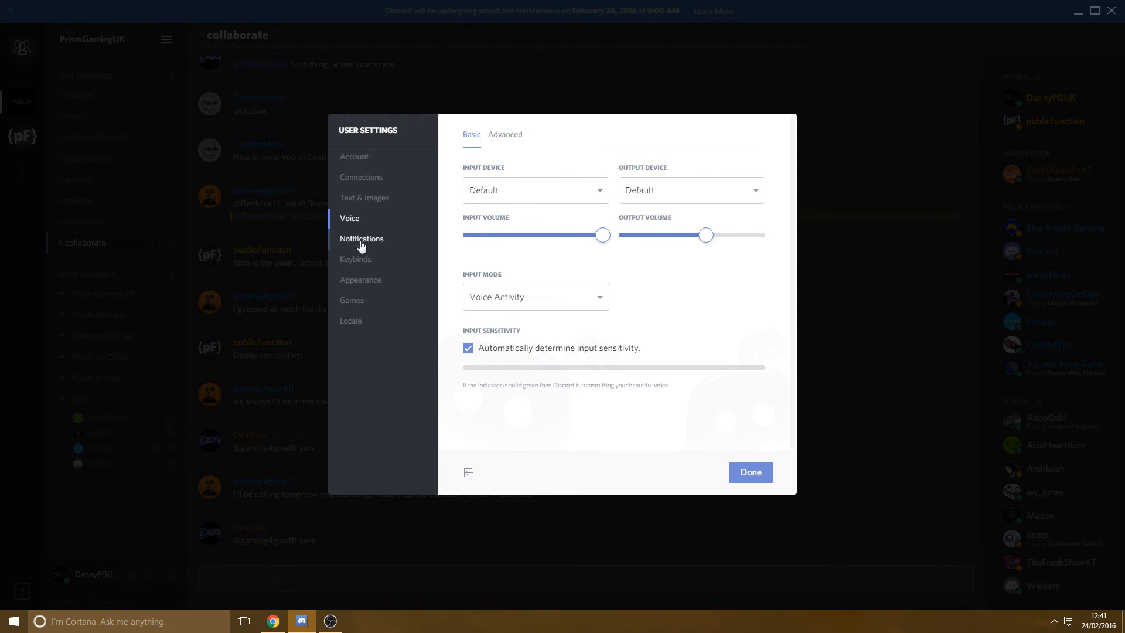
click(750, 472)
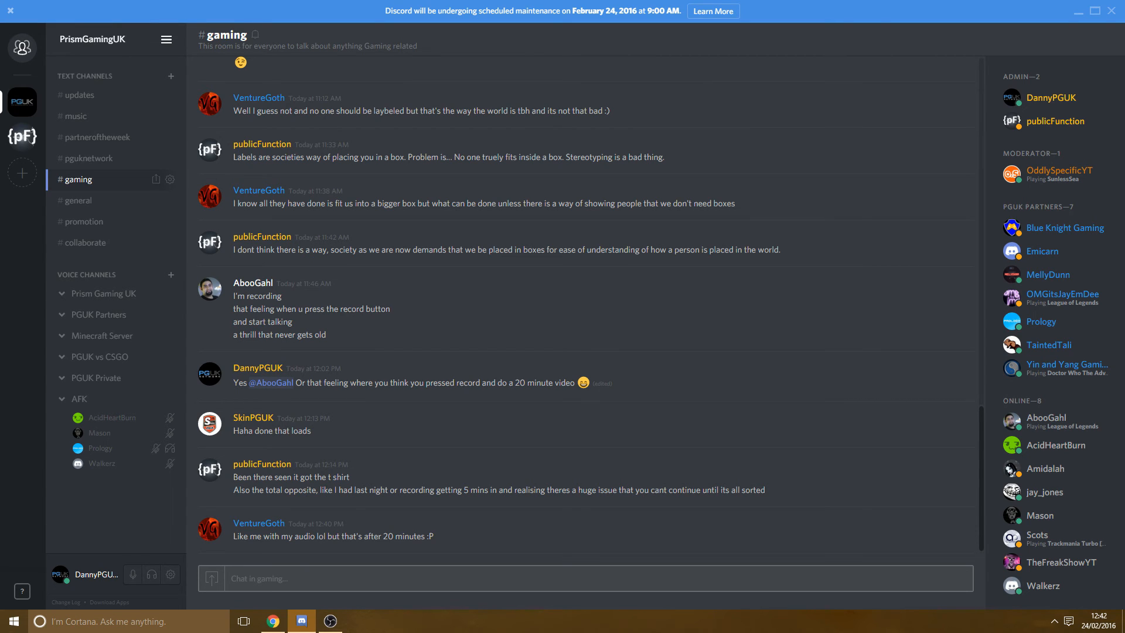
click(586, 578)
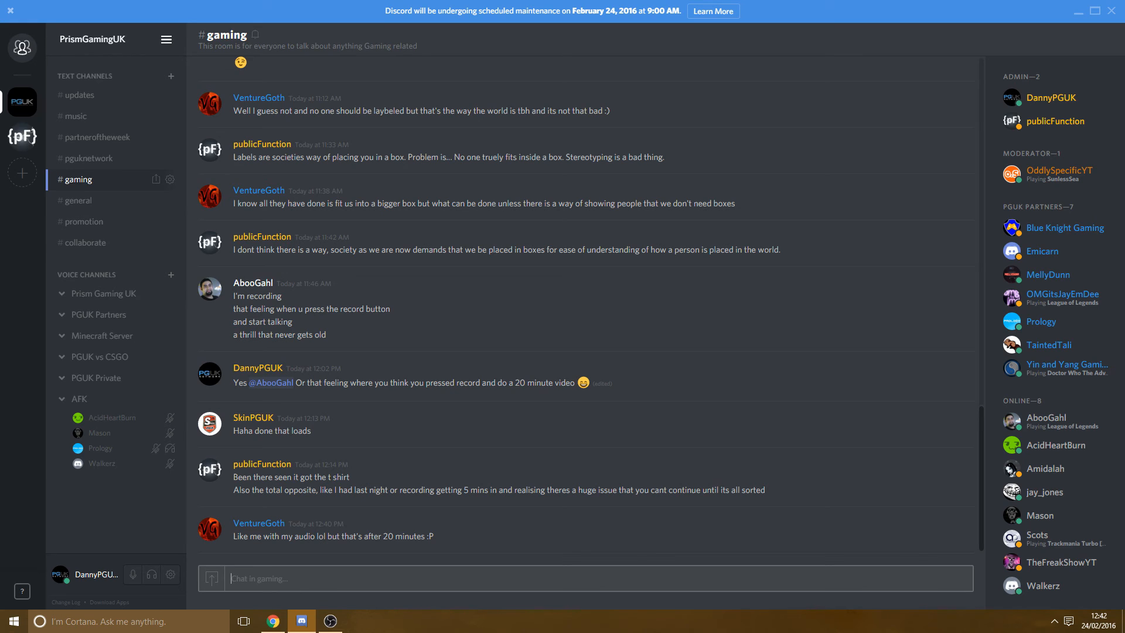